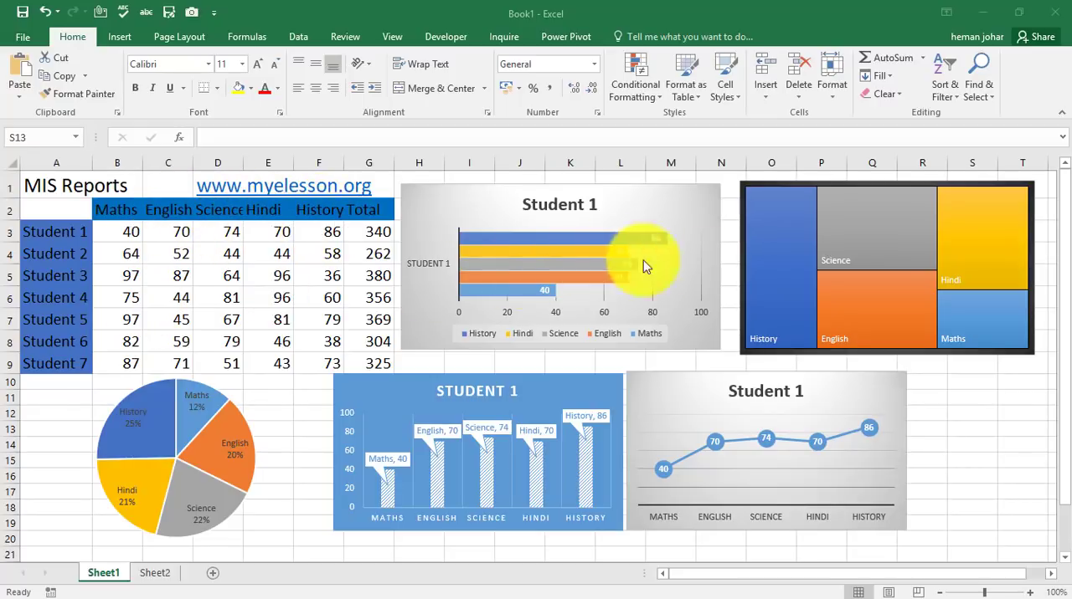
{"action": "mouse_move", "coordinate": [515, 281]}
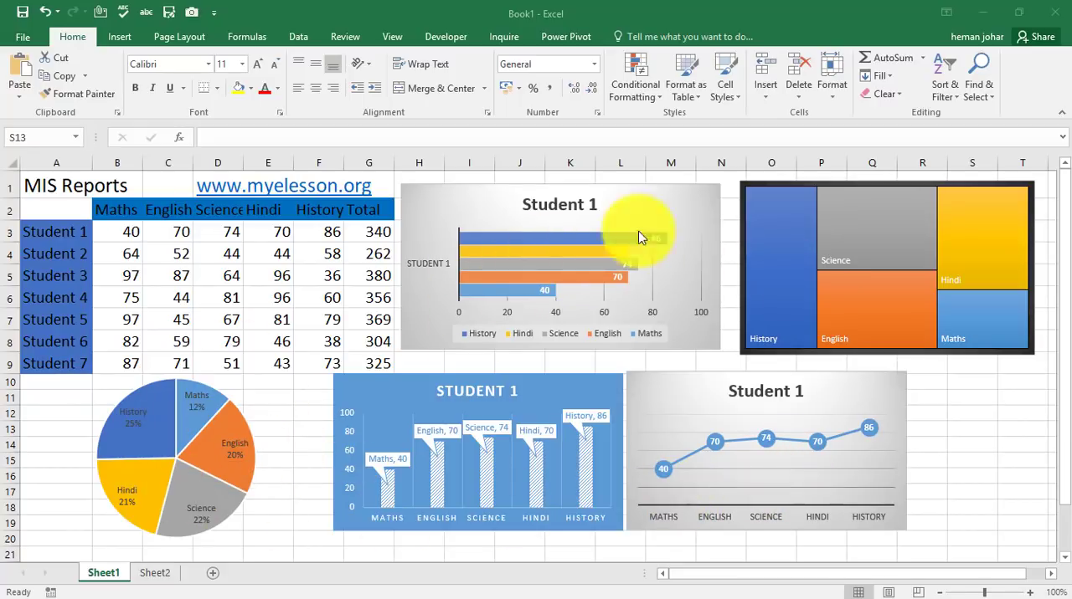
{"action": "mouse_move", "coordinate": [816, 442]}
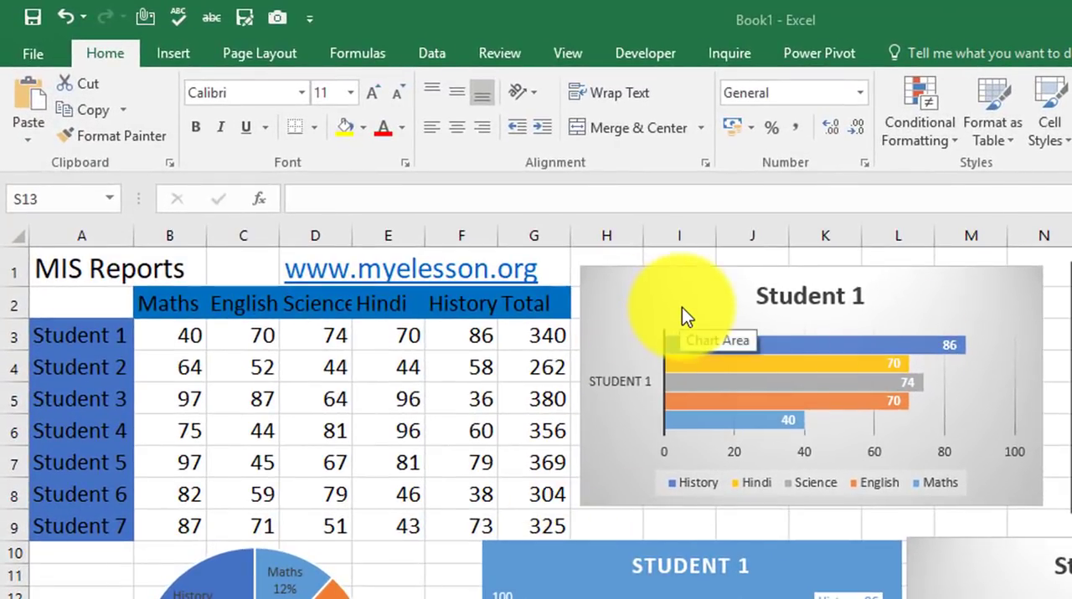
{"action": "mouse_move", "coordinate": [627, 385]}
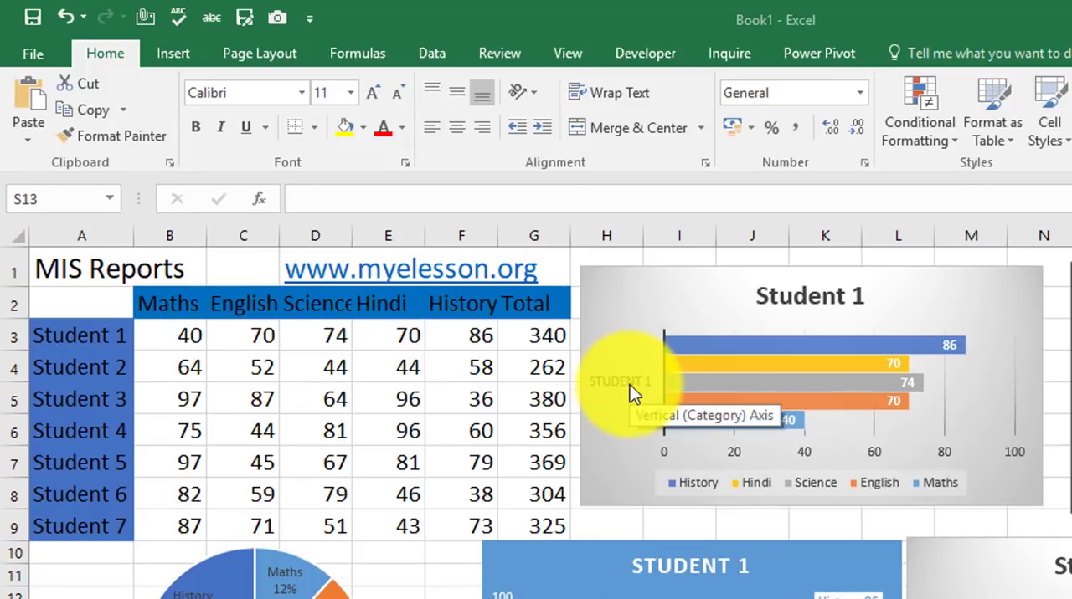
{"action": "mouse_move", "coordinate": [728, 435]}
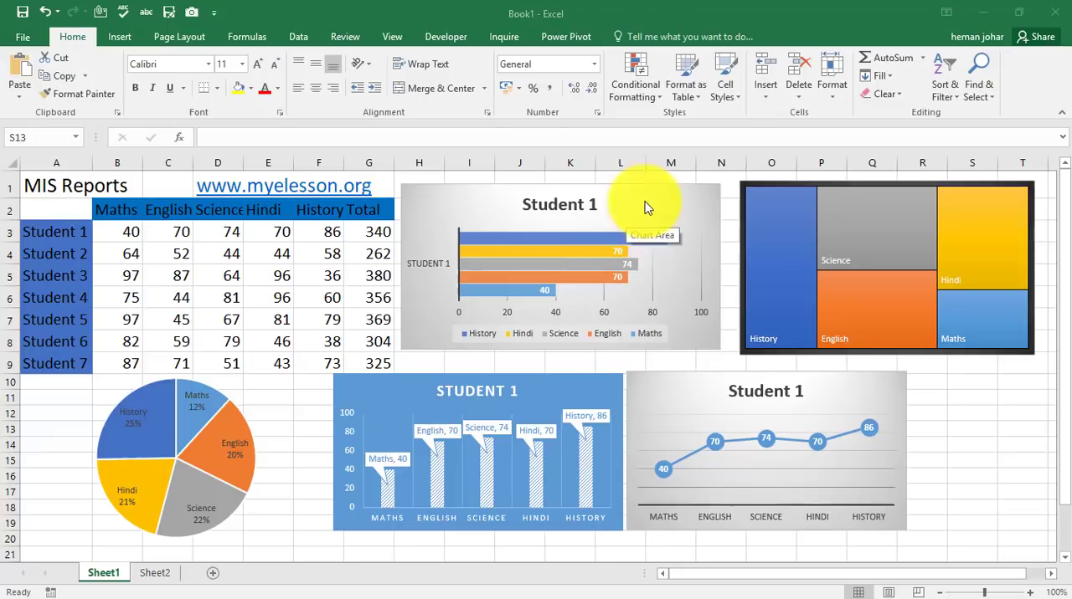
{"action": "mouse_move", "coordinate": [911, 239]}
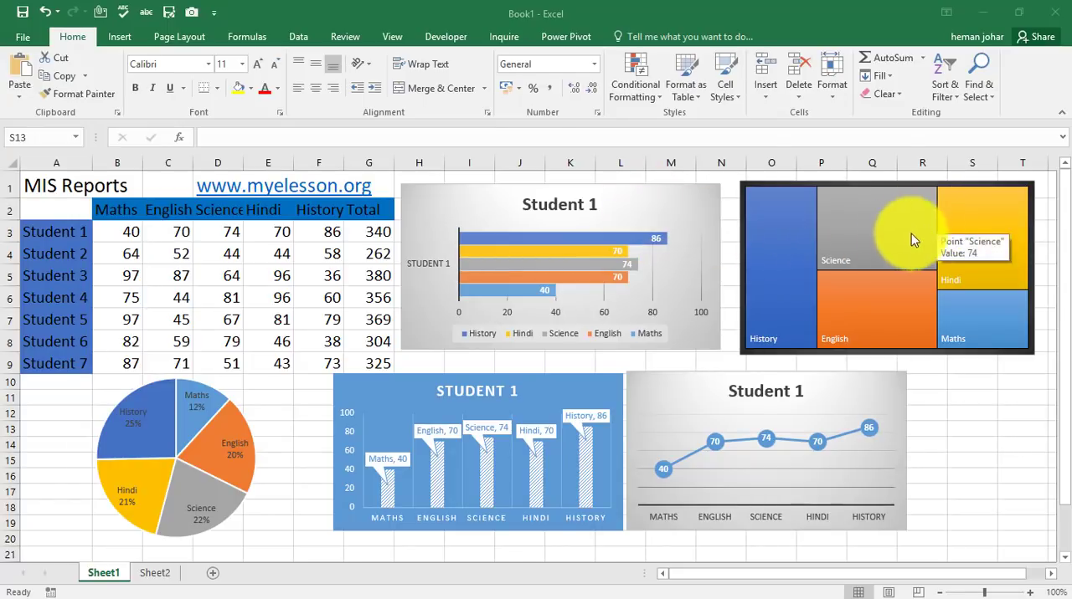
{"action": "mouse_move", "coordinate": [823, 310]}
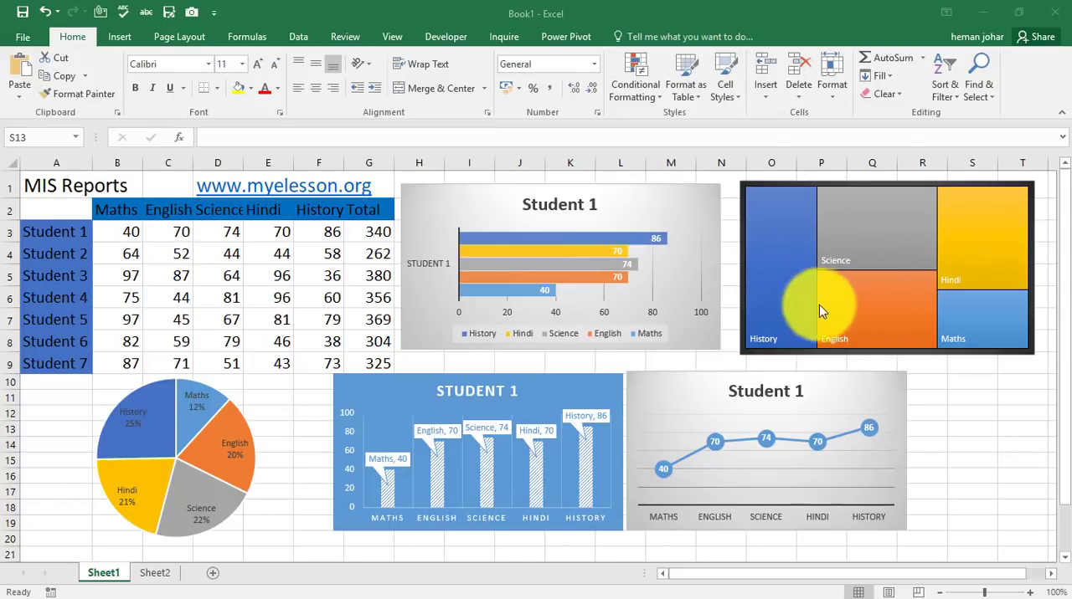
{"action": "mouse_move", "coordinate": [1007, 304]}
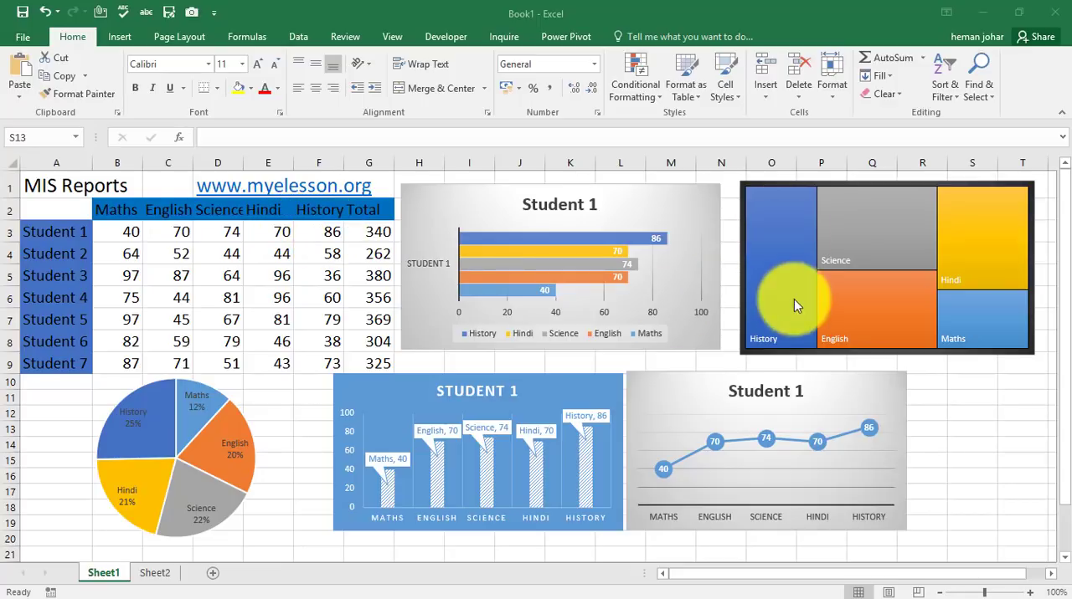
{"action": "mouse_move", "coordinate": [783, 293]}
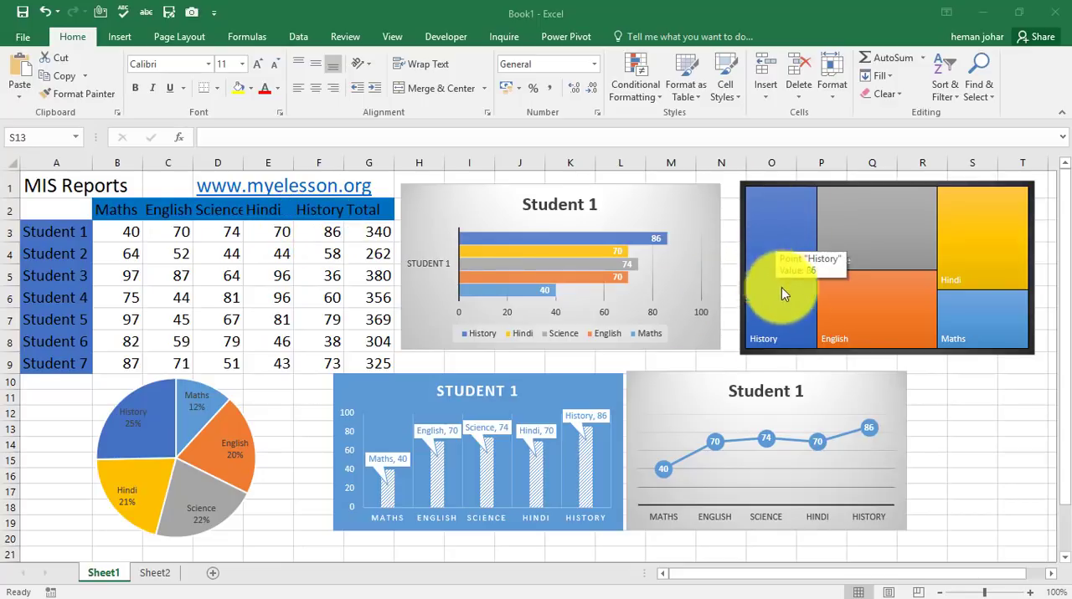
{"action": "mouse_move", "coordinate": [267, 238]}
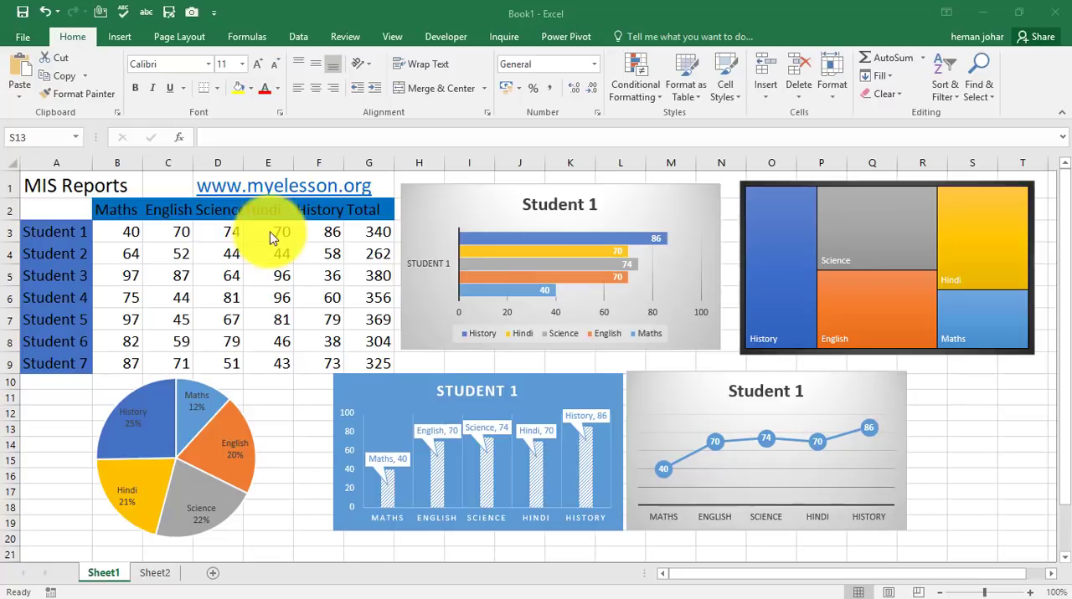
{"action": "mouse_move", "coordinate": [842, 227]}
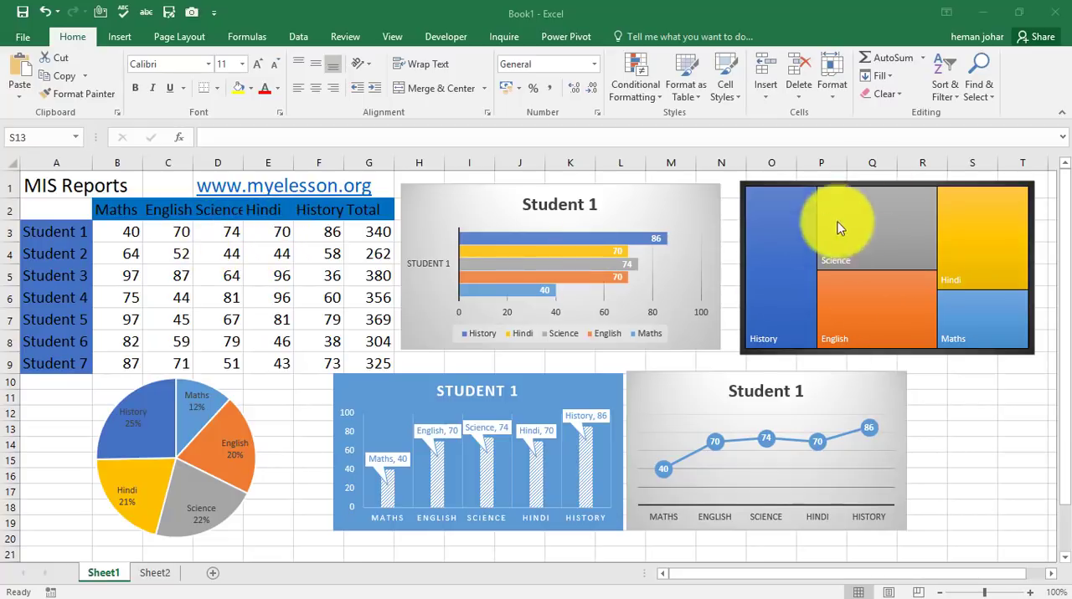
{"action": "mouse_move", "coordinate": [883, 247]}
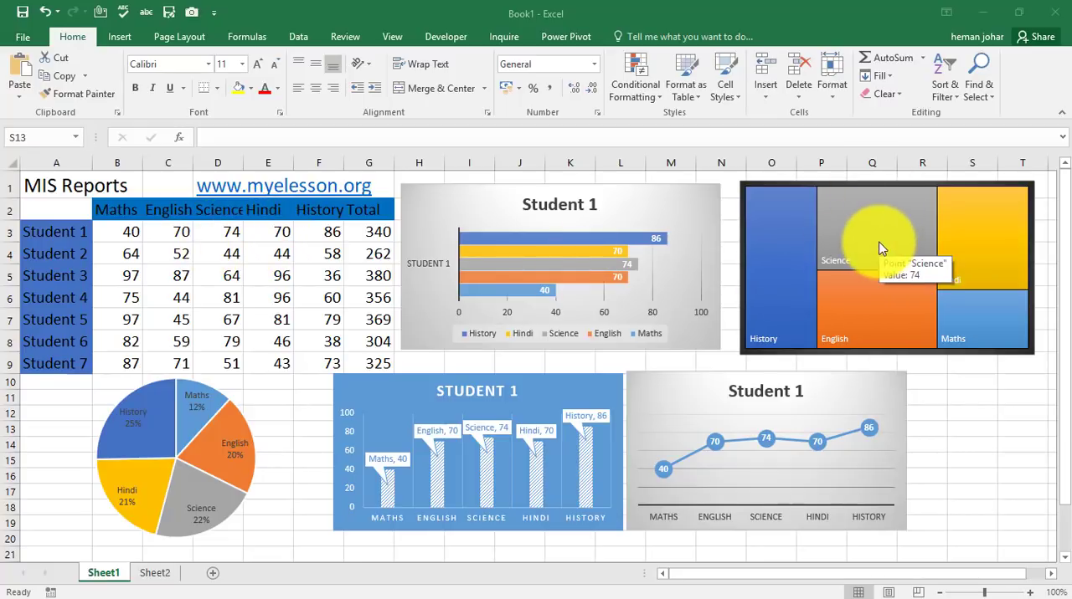
{"action": "mouse_move", "coordinate": [875, 323]}
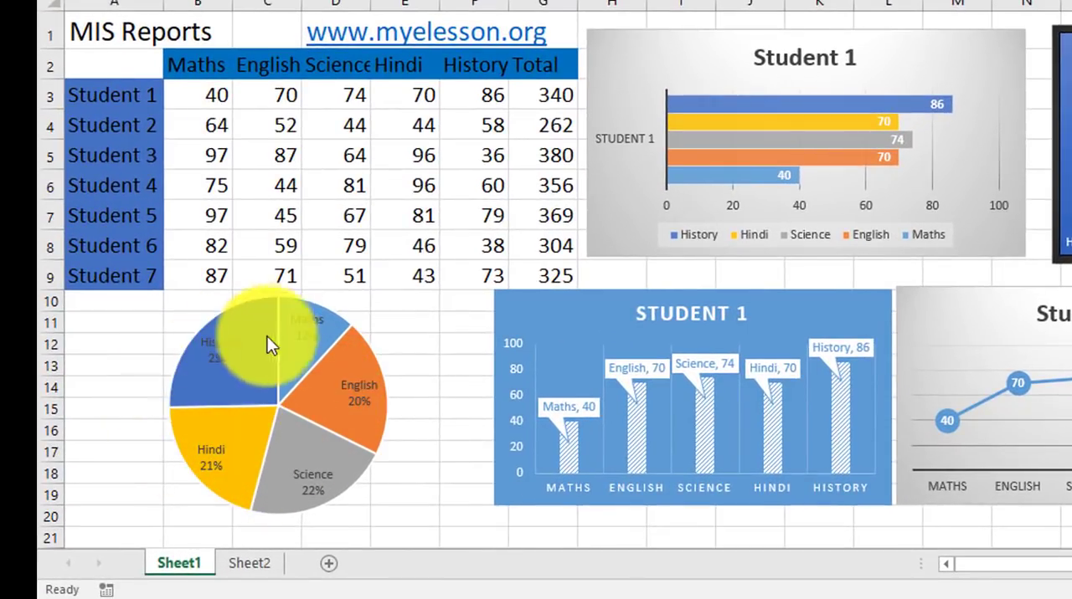
{"action": "mouse_move", "coordinate": [247, 410]}
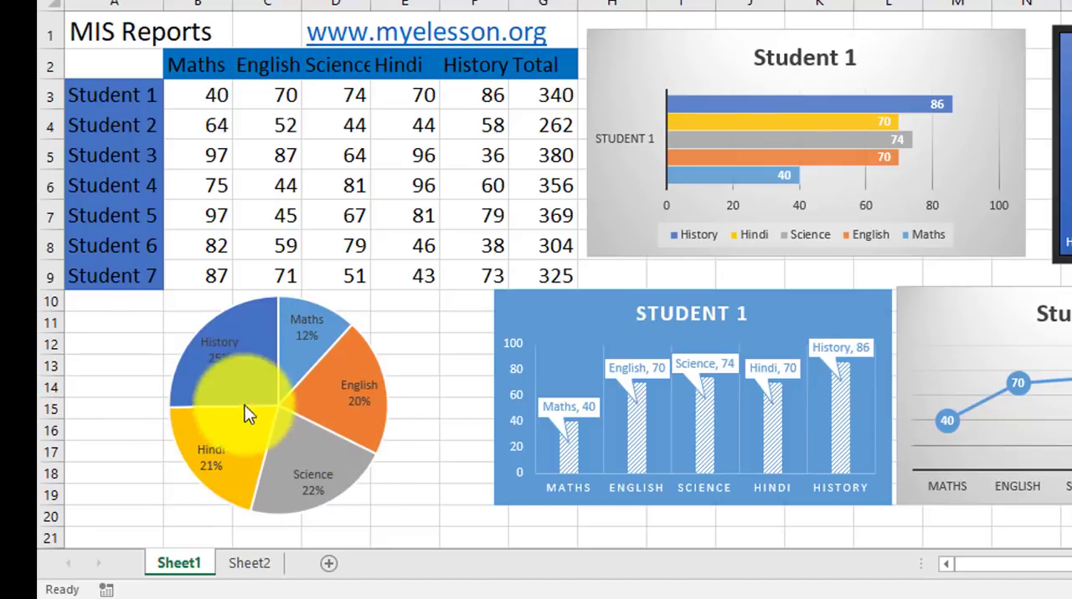
{"action": "mouse_move", "coordinate": [280, 469]}
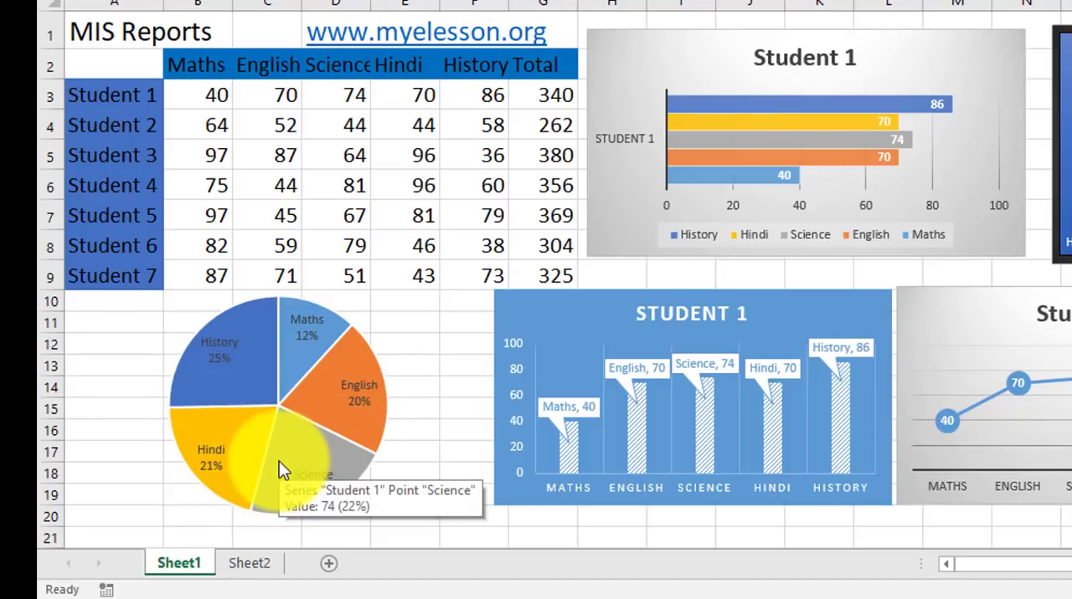
{"action": "mouse_move", "coordinate": [611, 406]}
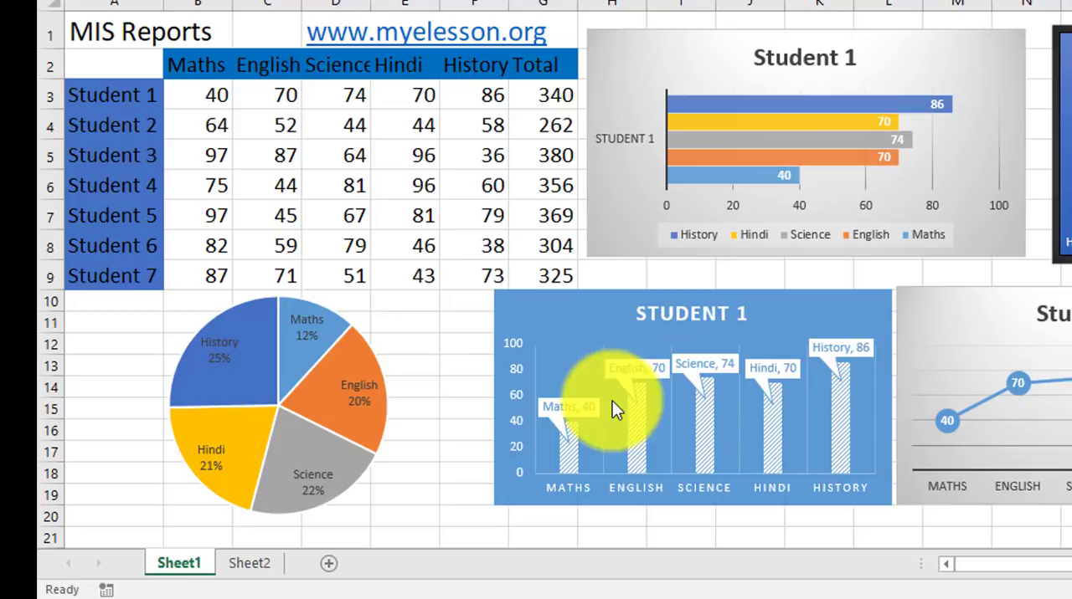
{"action": "mouse_move", "coordinate": [791, 381]}
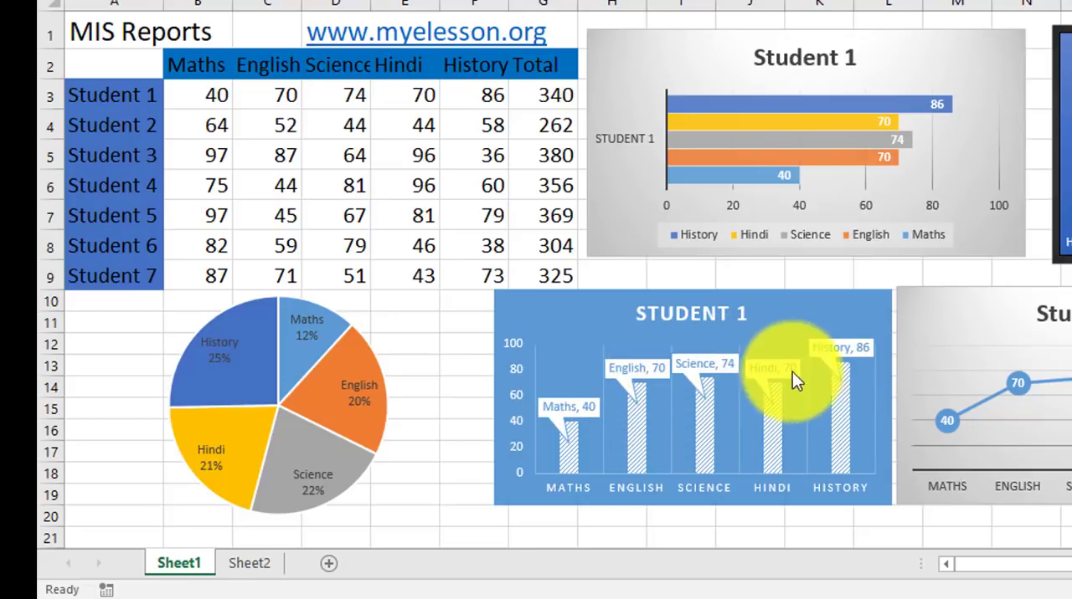
{"action": "mouse_move", "coordinate": [850, 362]}
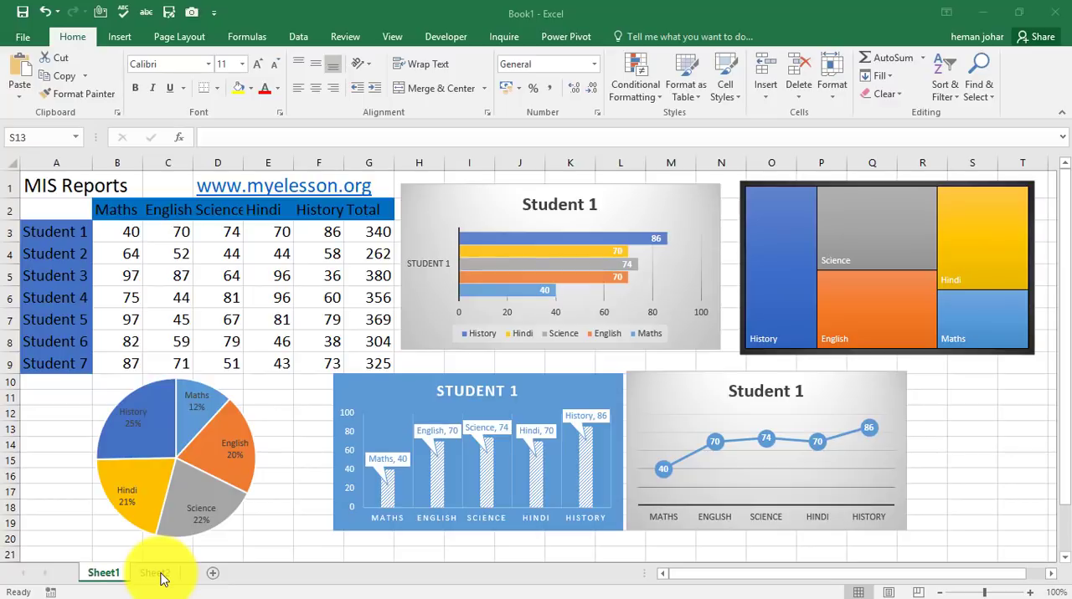
Insert a recommended clustered column chart of Student 1's marks (A2:F3) on Sheet2
{"action": "left_click", "coordinate": [154, 572]}
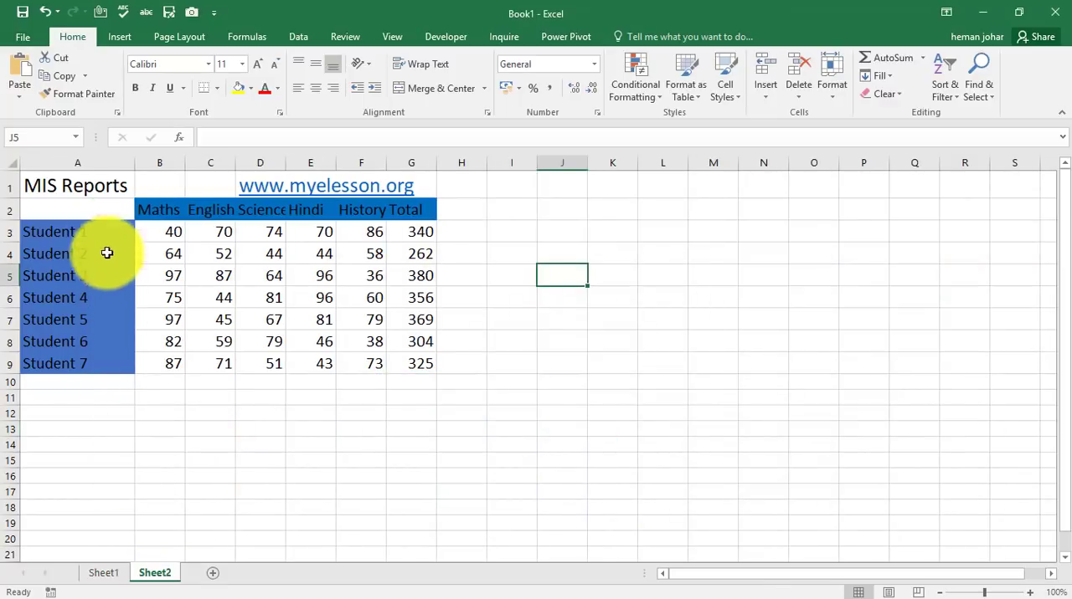
{"action": "left_click", "coordinate": [77, 209]}
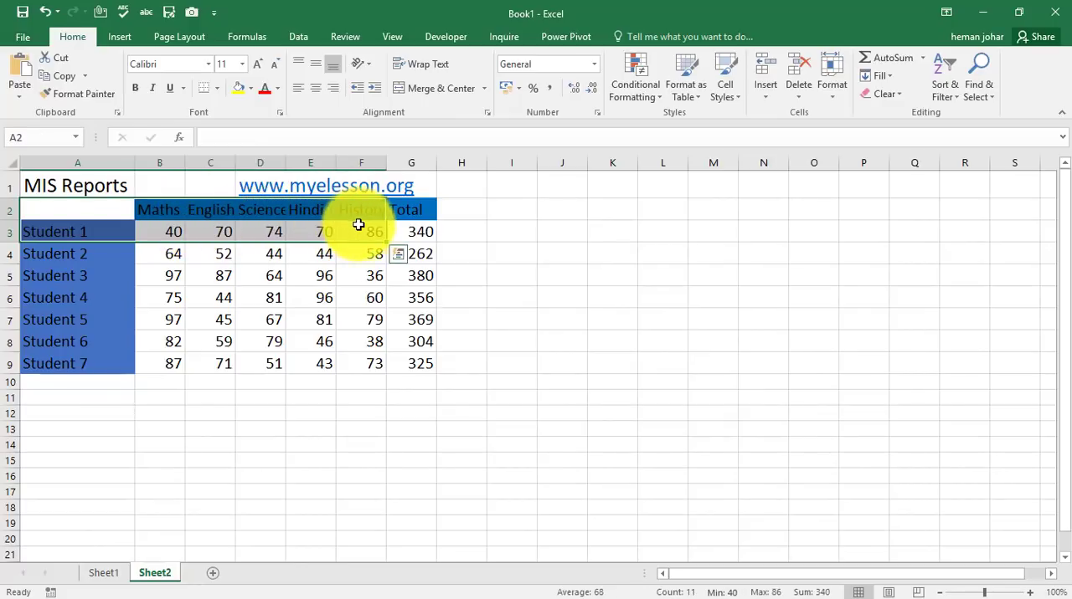
{"action": "left_click", "coordinate": [119, 36]}
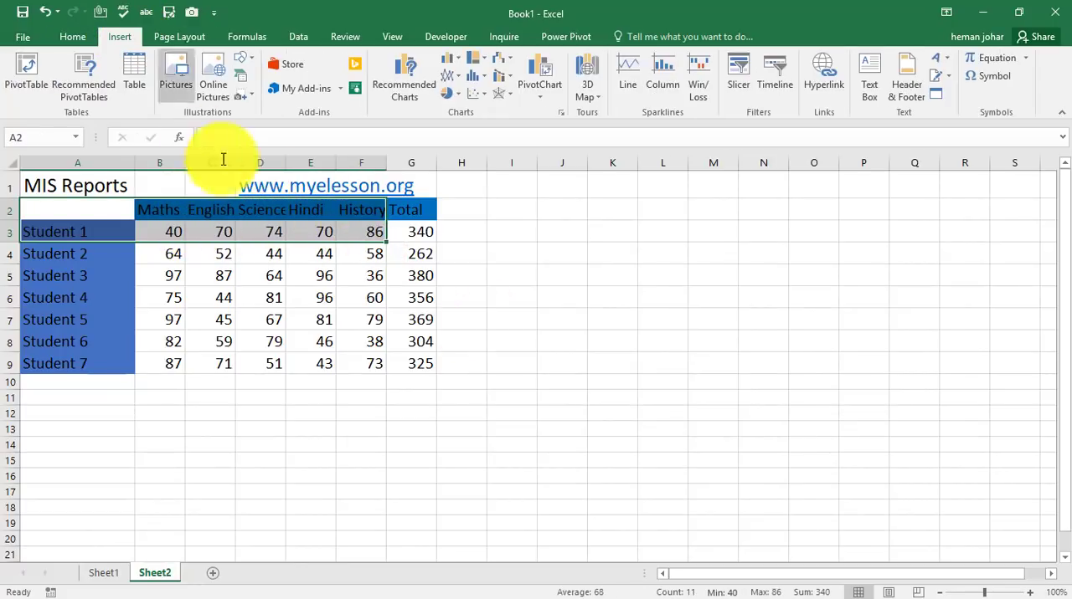
{"action": "left_click", "coordinate": [403, 76]}
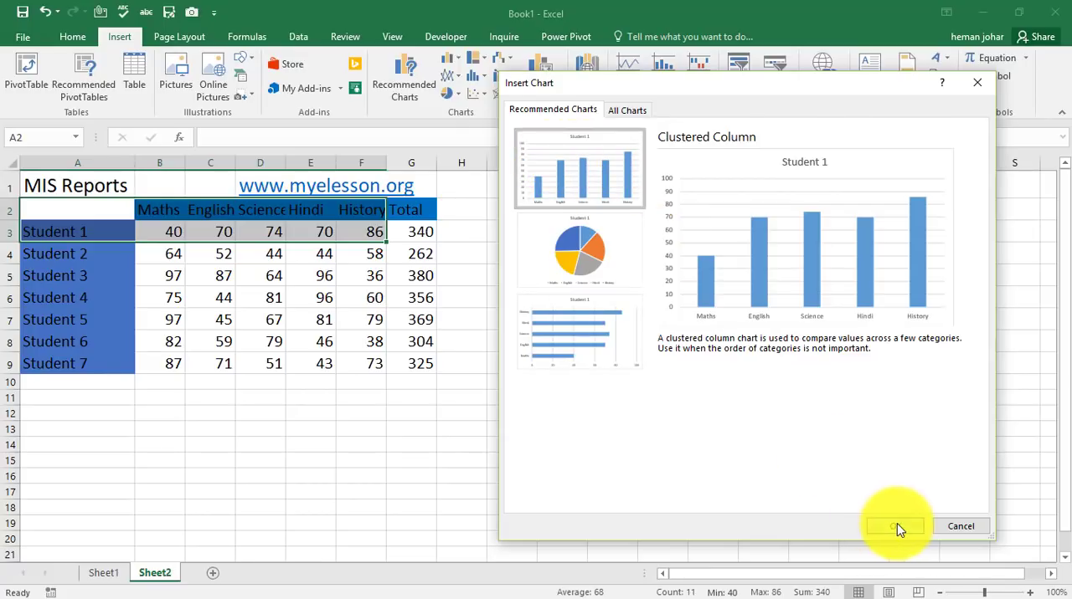
{"action": "left_click", "coordinate": [894, 526]}
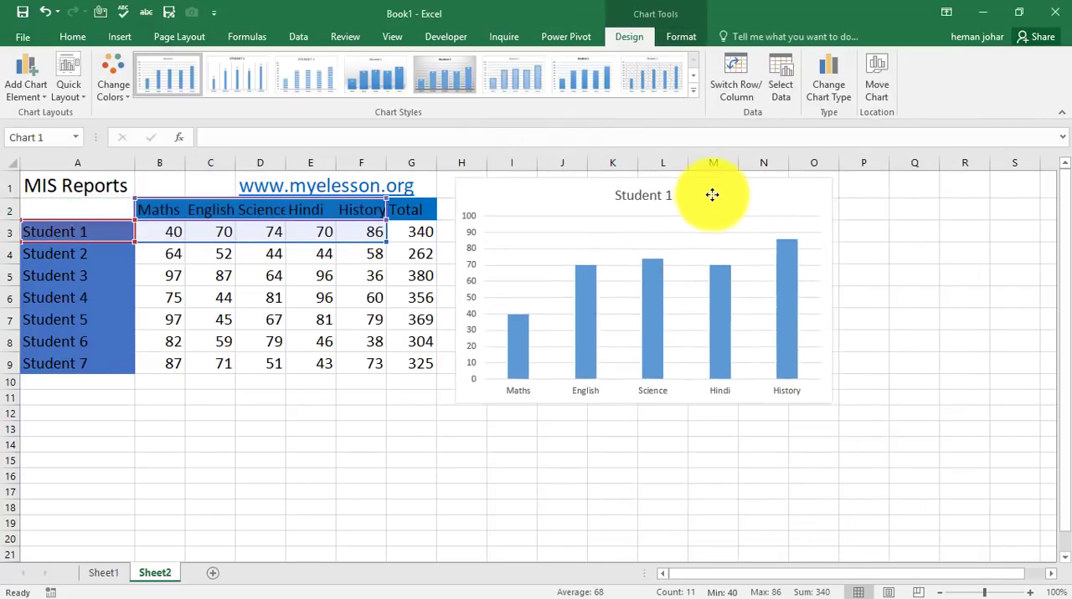
Change the selected Student 1 column chart's type to a pie chart
{"action": "left_click", "coordinate": [713, 195]}
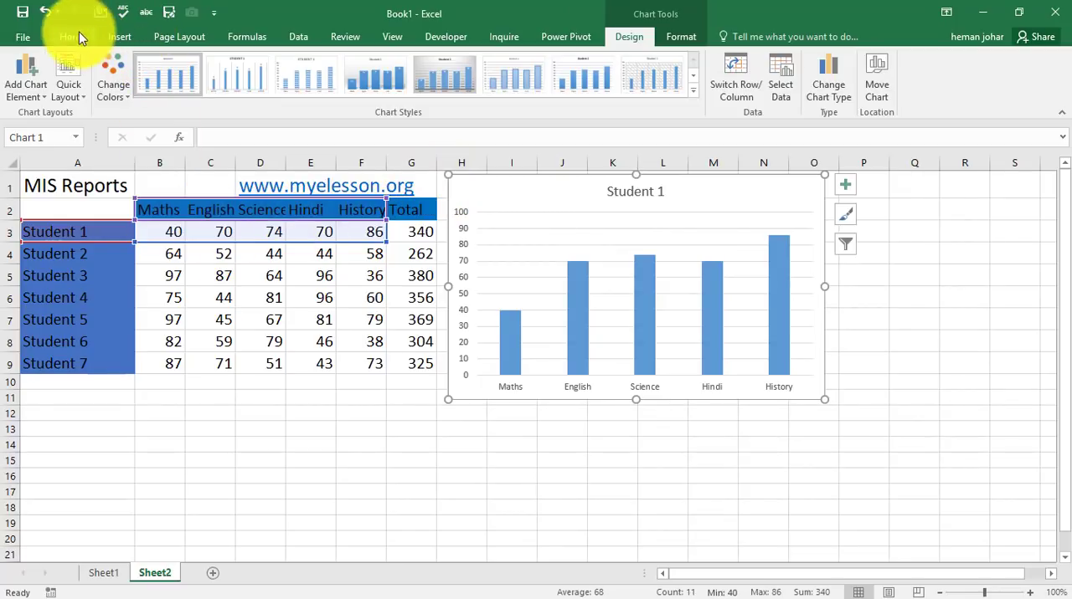
{"action": "mouse_move", "coordinate": [105, 36]}
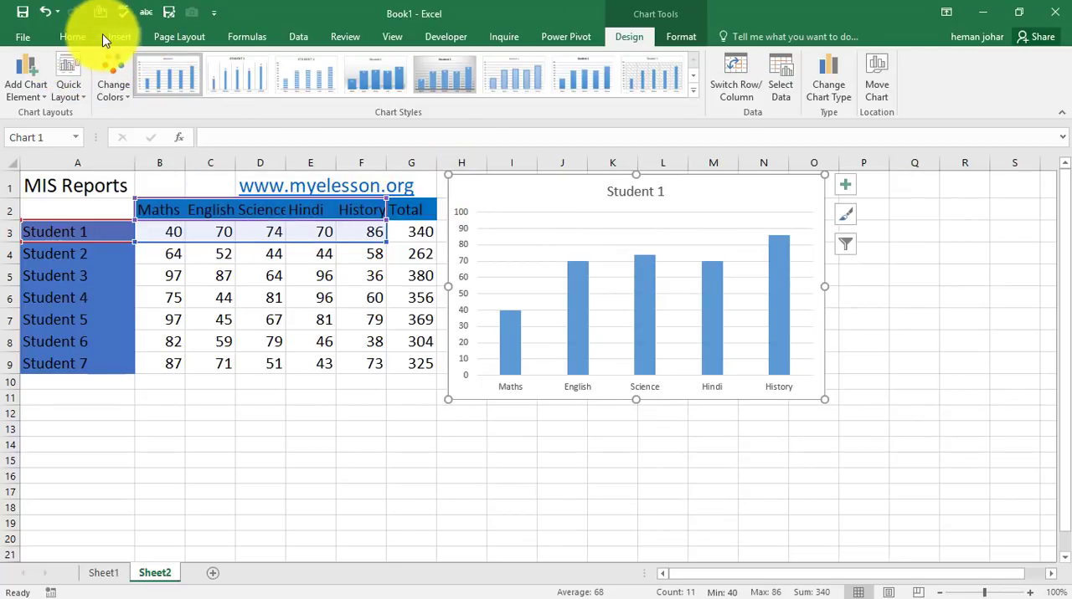
{"action": "left_click", "coordinate": [827, 75]}
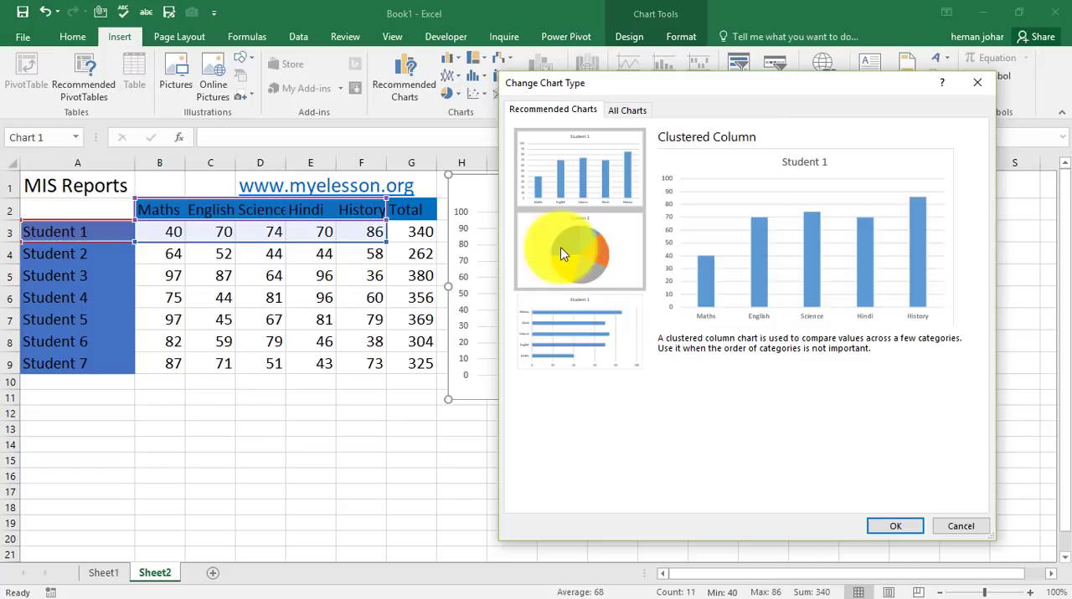
{"action": "left_click", "coordinate": [579, 251]}
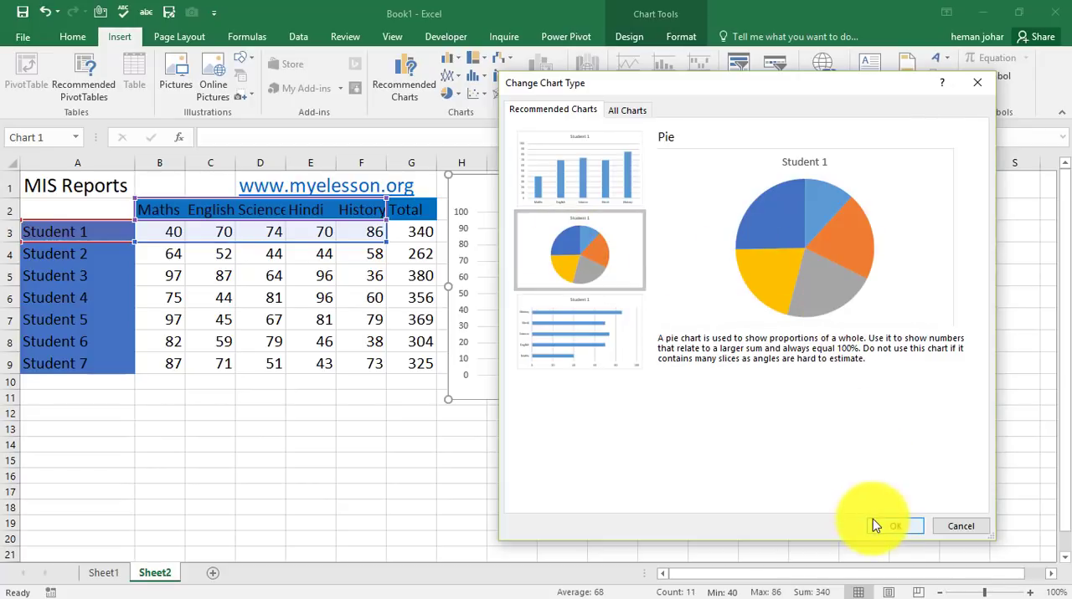
{"action": "left_click", "coordinate": [895, 526]}
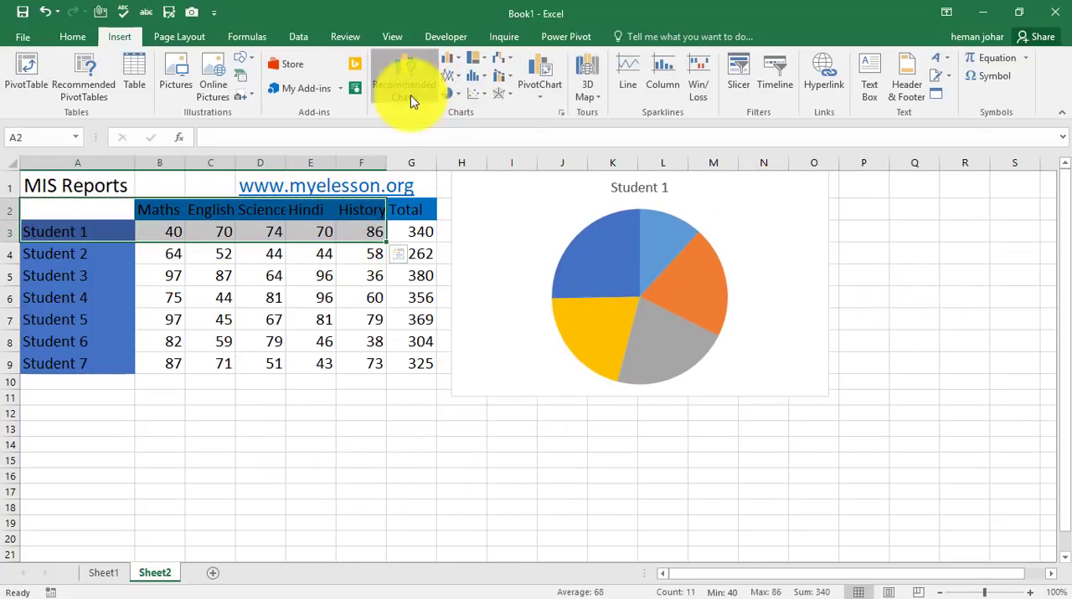
Insert another recommended clustered column chart of Student 1's marks
{"action": "left_click", "coordinate": [404, 75]}
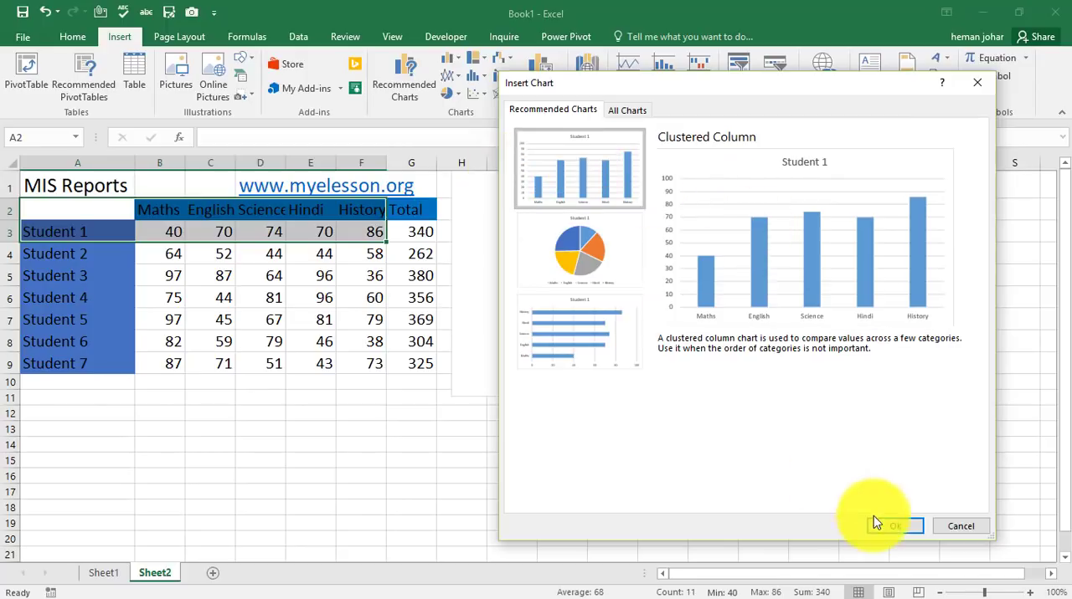
{"action": "left_click", "coordinate": [894, 526]}
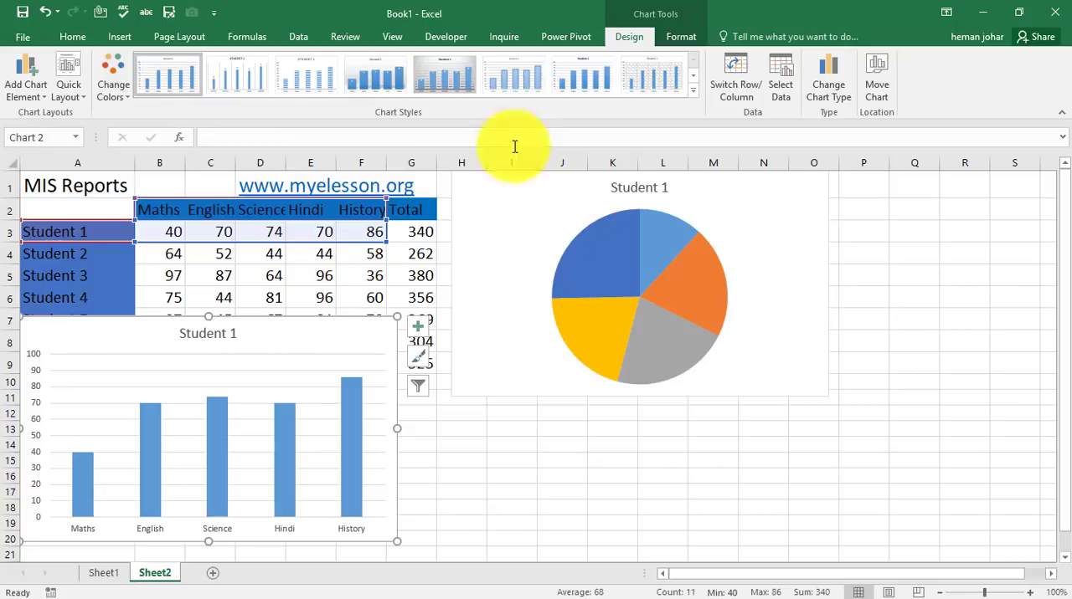
{"action": "left_click", "coordinate": [75, 185]}
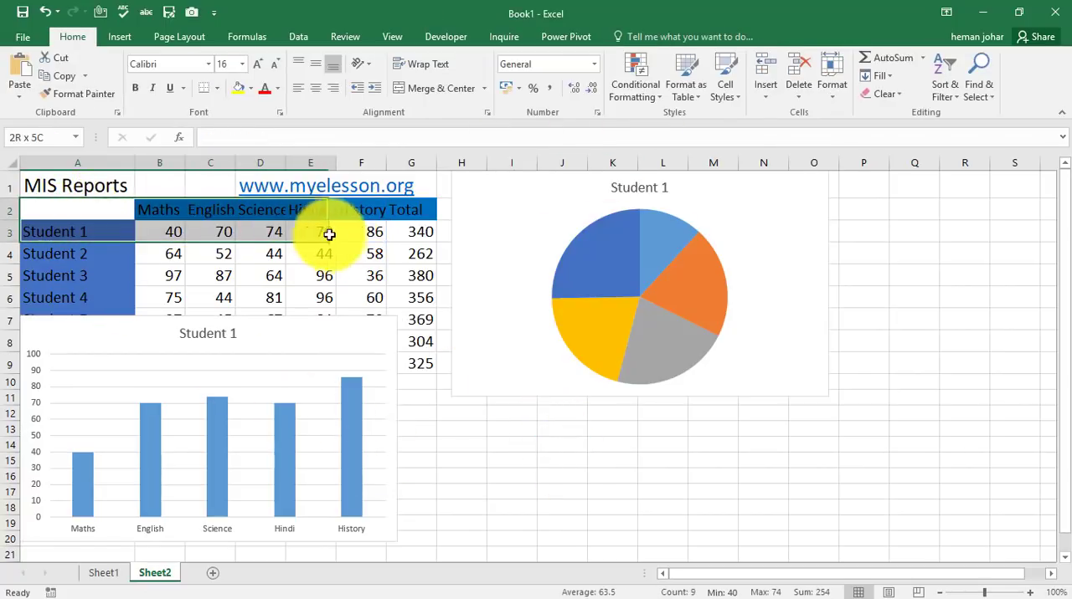
Insert a clustered bar chart of Student 1's marks and move it beside the column chart
{"action": "left_click", "coordinate": [119, 36]}
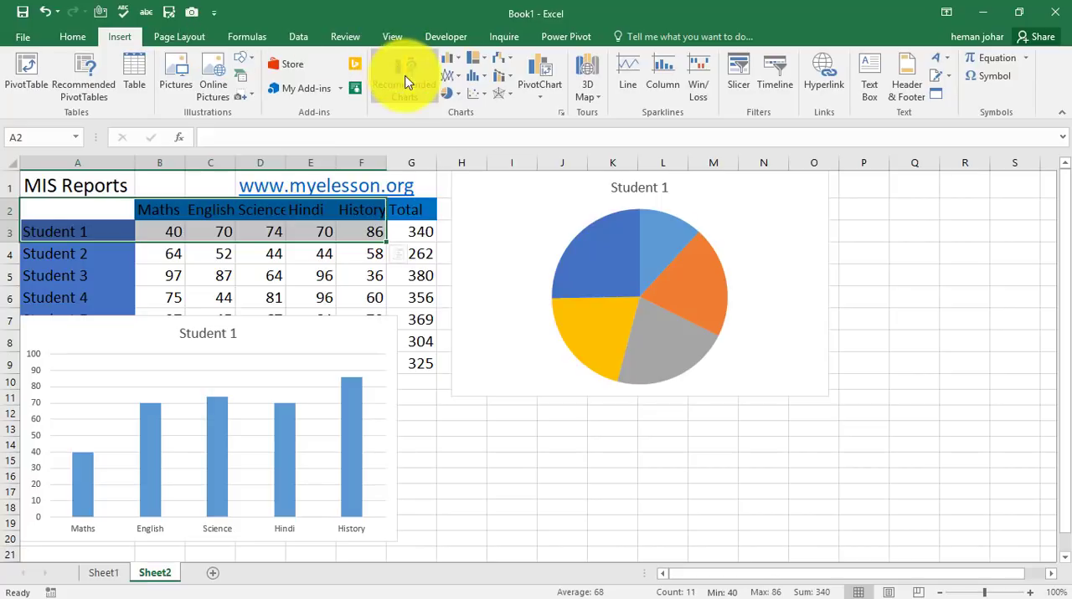
{"action": "left_click", "coordinate": [404, 76]}
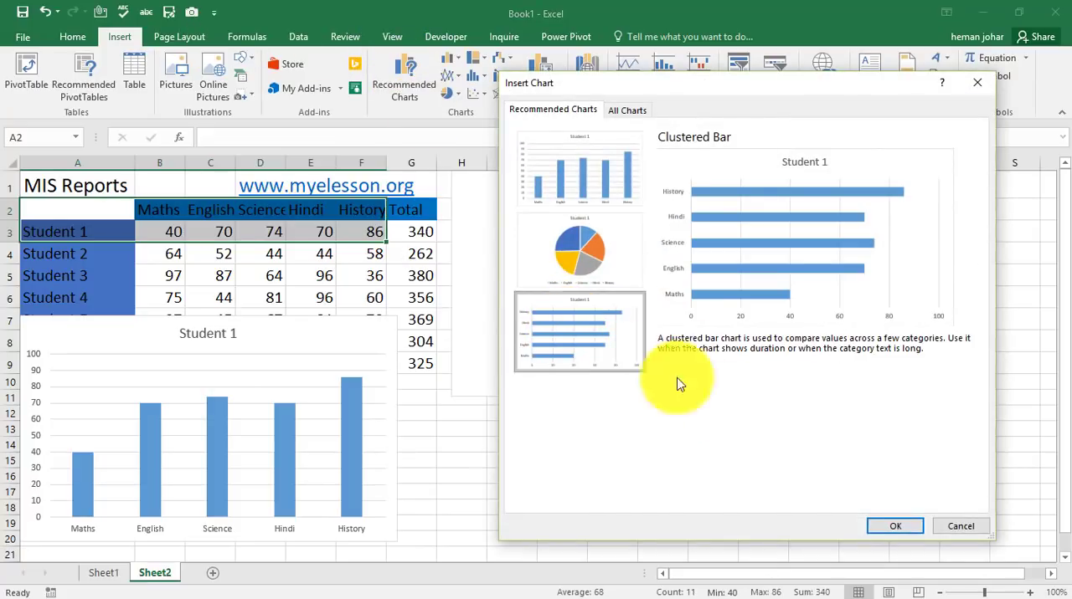
{"action": "left_click", "coordinate": [894, 525]}
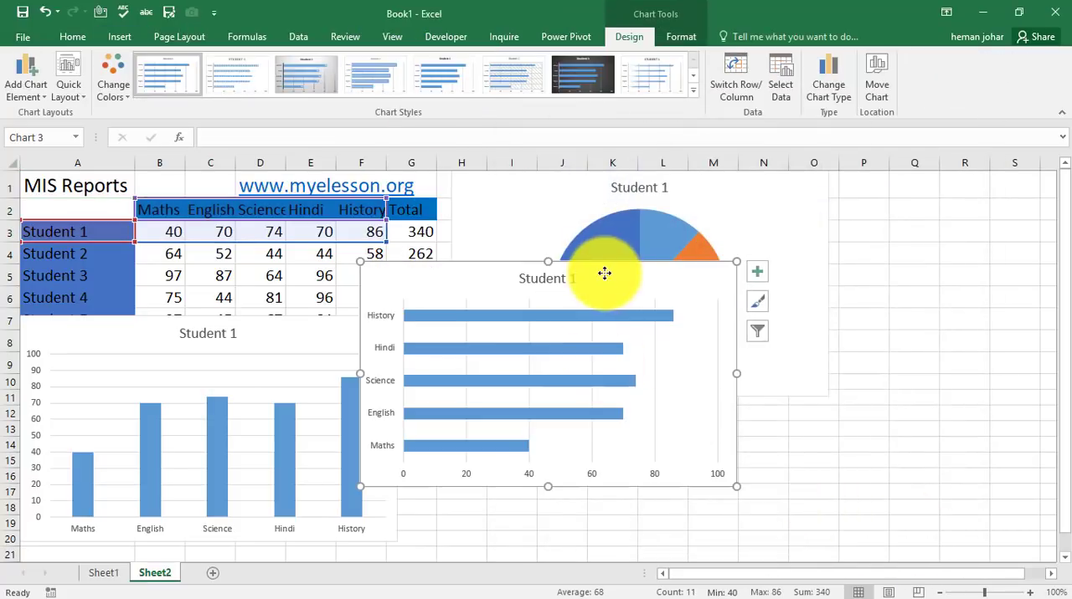
{"action": "left_click_drag", "start_coordinate": [604, 275], "coordinate": [638, 333]}
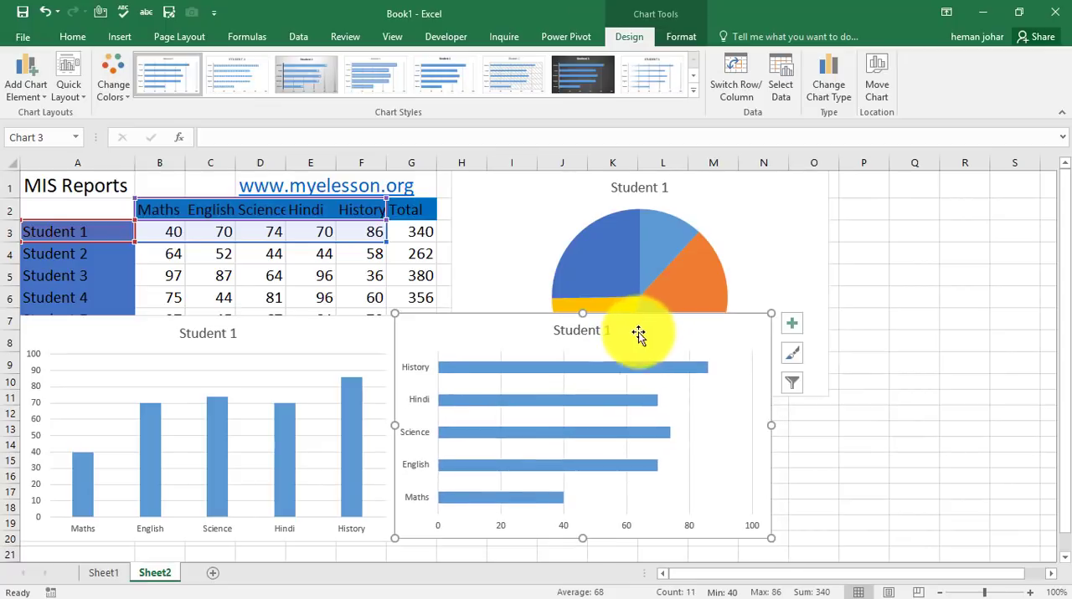
{"action": "mouse_move", "coordinate": [287, 348]}
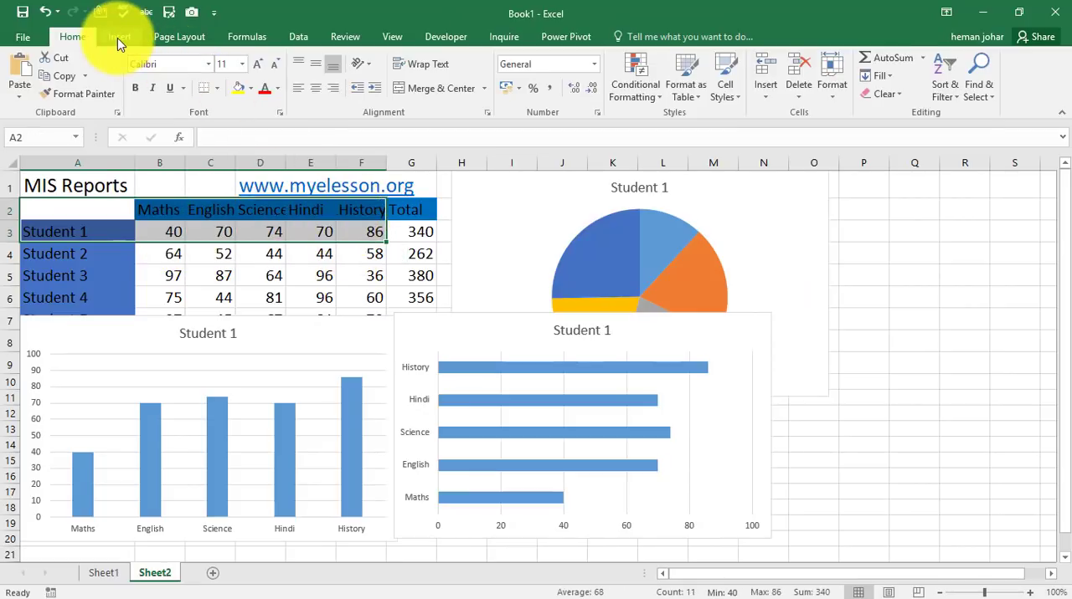
Insert a line chart of Student 1's marks and start selecting the charts for arranging
{"action": "left_click", "coordinate": [119, 36]}
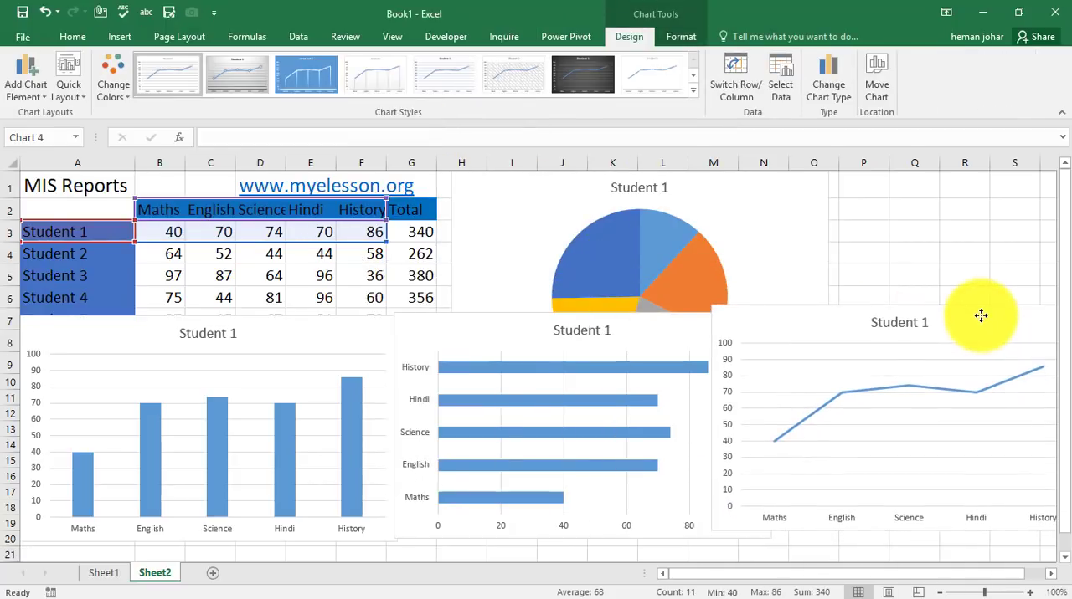
{"action": "left_click", "coordinate": [394, 335]}
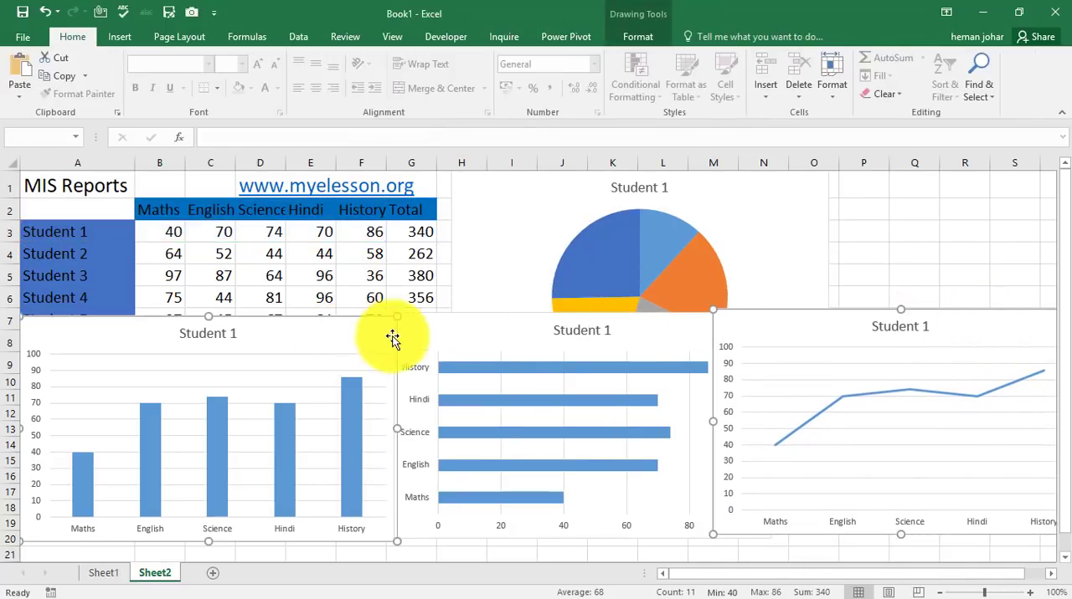
Select all four charts, shrink them and move them below the marks table
{"action": "left_click", "coordinate": [797, 279]}
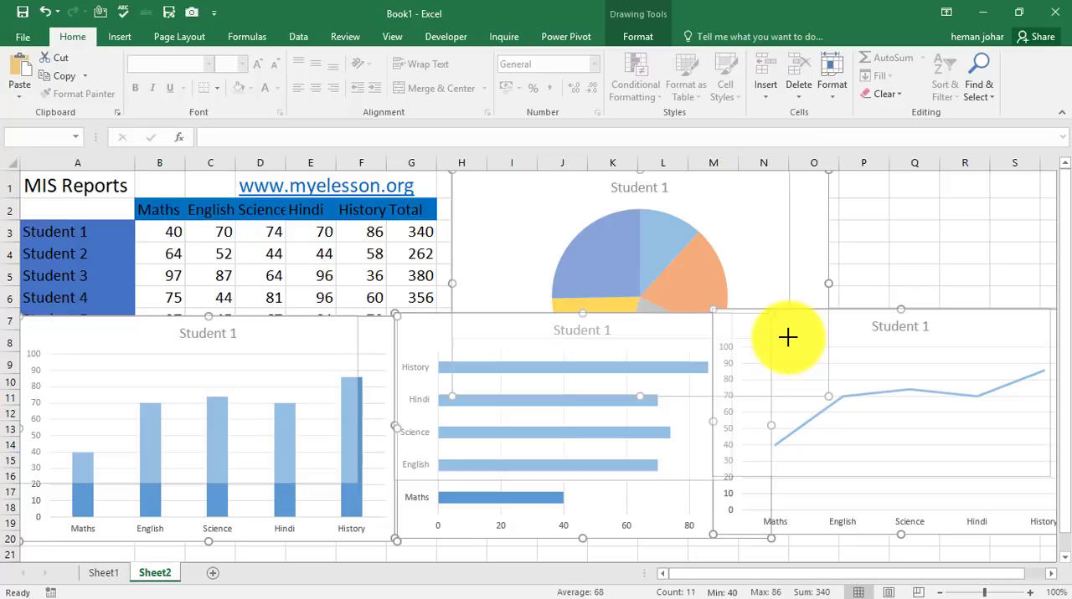
{"action": "left_click", "coordinate": [914, 253]}
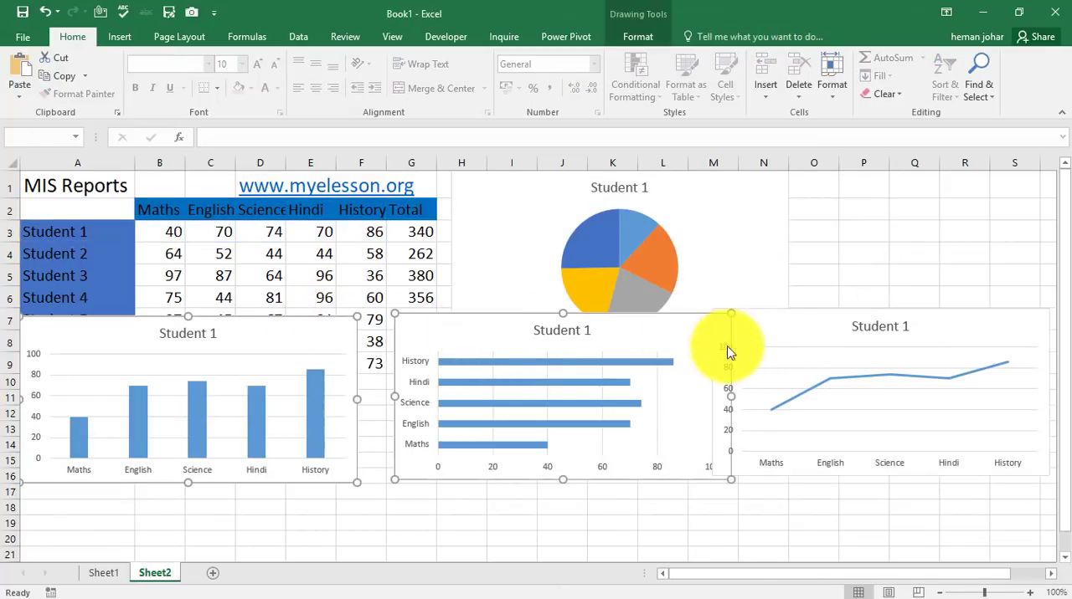
{"action": "left_click_drag", "start_coordinate": [728, 348], "coordinate": [329, 384]}
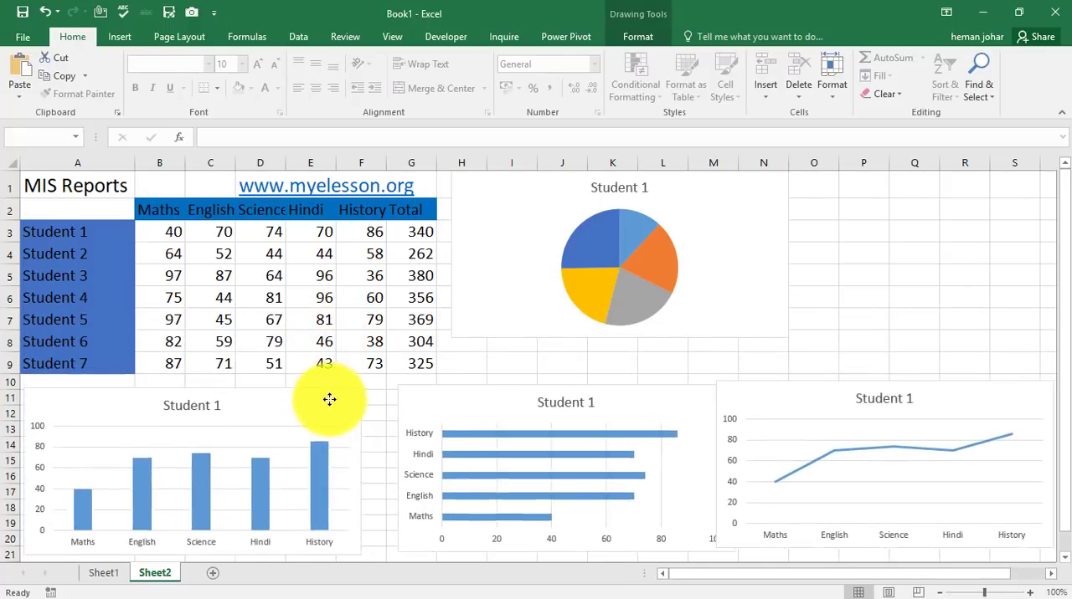
Reposition the bar and line charts into a row beneath the table, pie above
{"action": "left_click", "coordinate": [898, 318]}
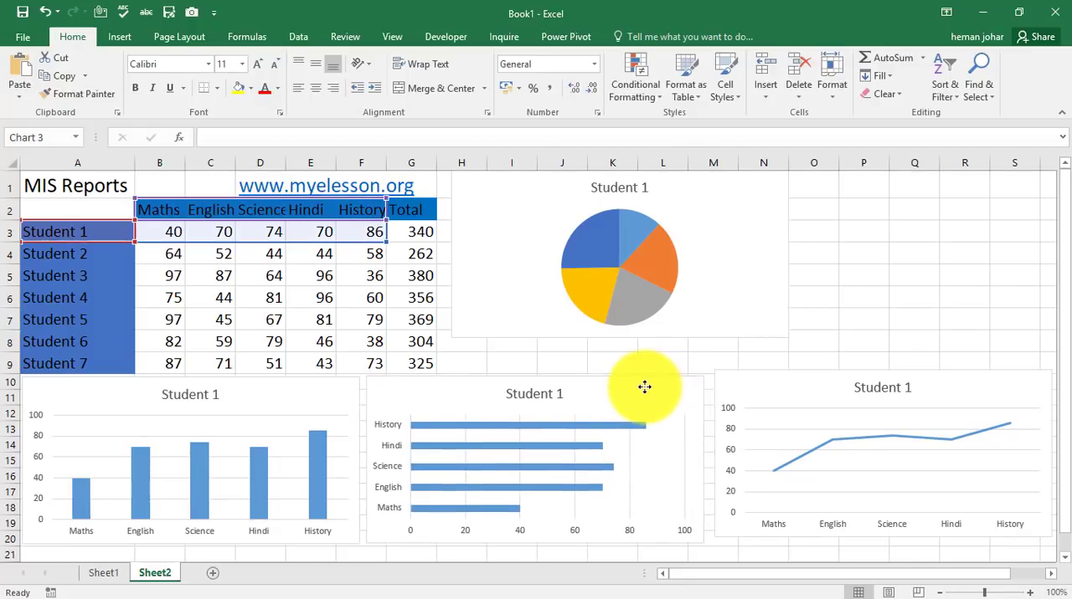
{"action": "left_click", "coordinate": [874, 461]}
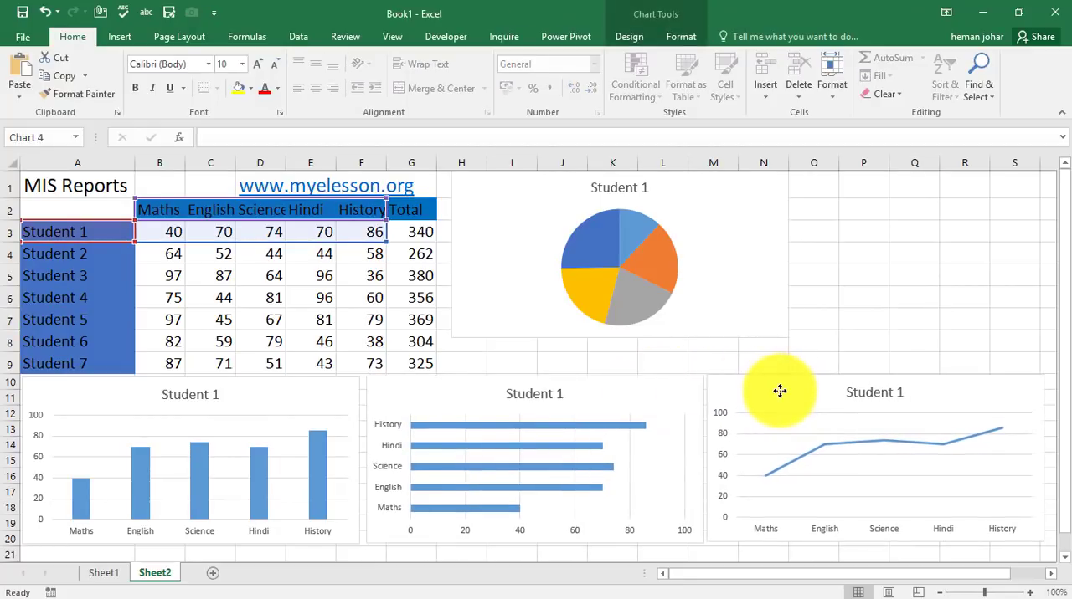
{"action": "left_click", "coordinate": [620, 267]}
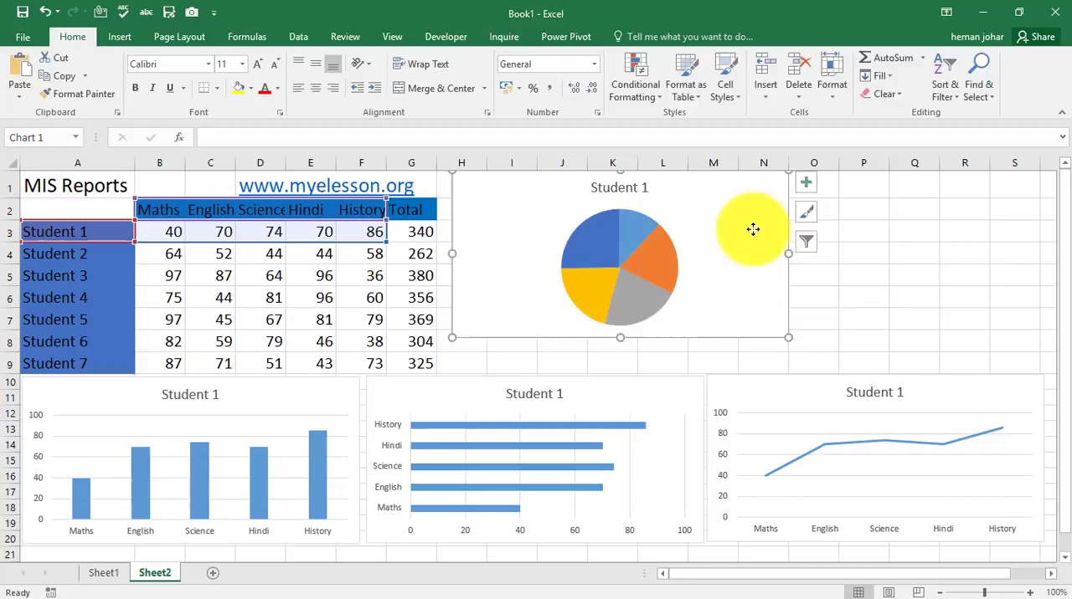
Give the pie chart a dark style with legend and the column chart a blue hatched style
{"action": "left_click", "coordinate": [619, 268]}
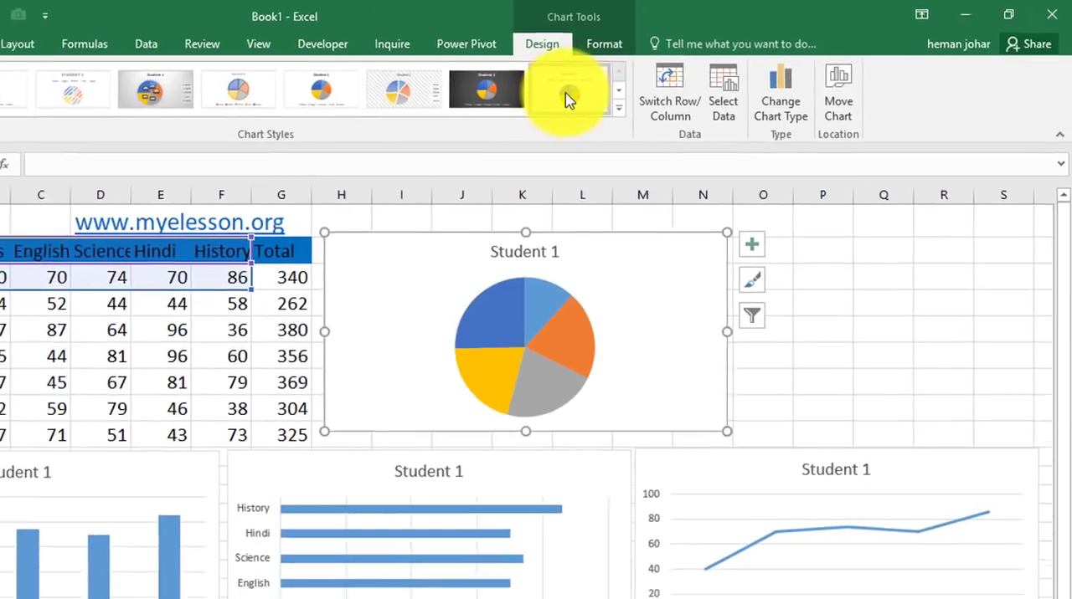
{"action": "left_click", "coordinate": [582, 74]}
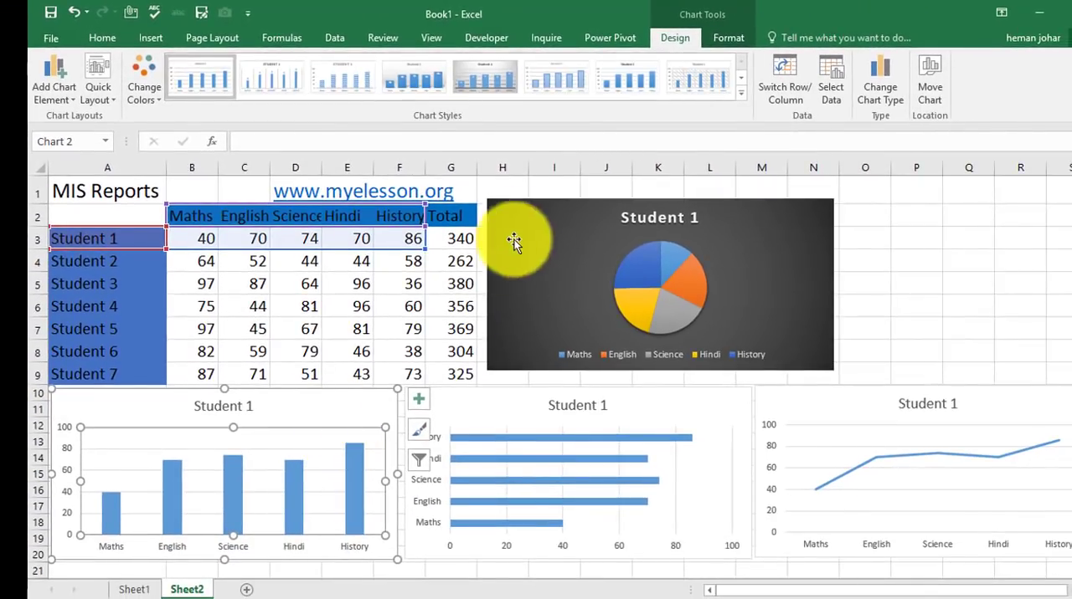
{"action": "left_click", "coordinate": [740, 92]}
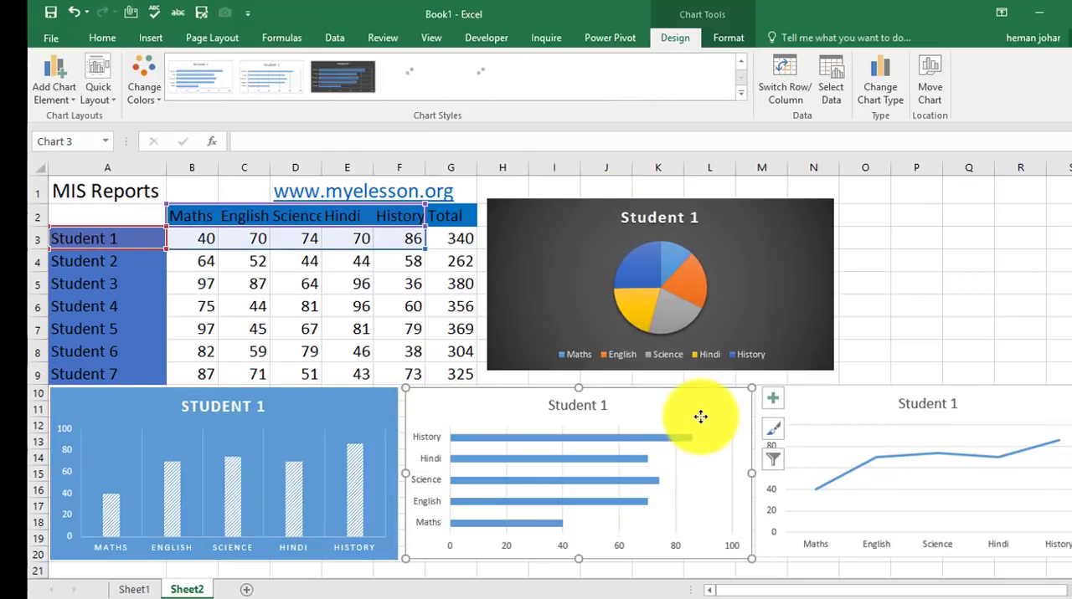
Give the bar chart and the line chart a gray style with value labels
{"action": "left_click", "coordinate": [342, 77]}
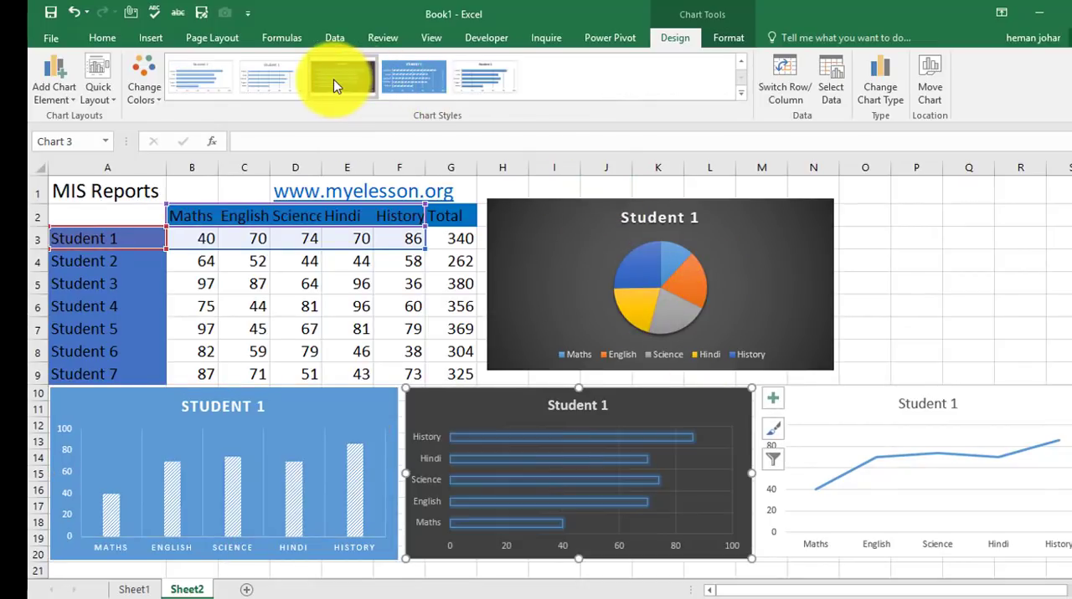
{"action": "left_click", "coordinate": [342, 77]}
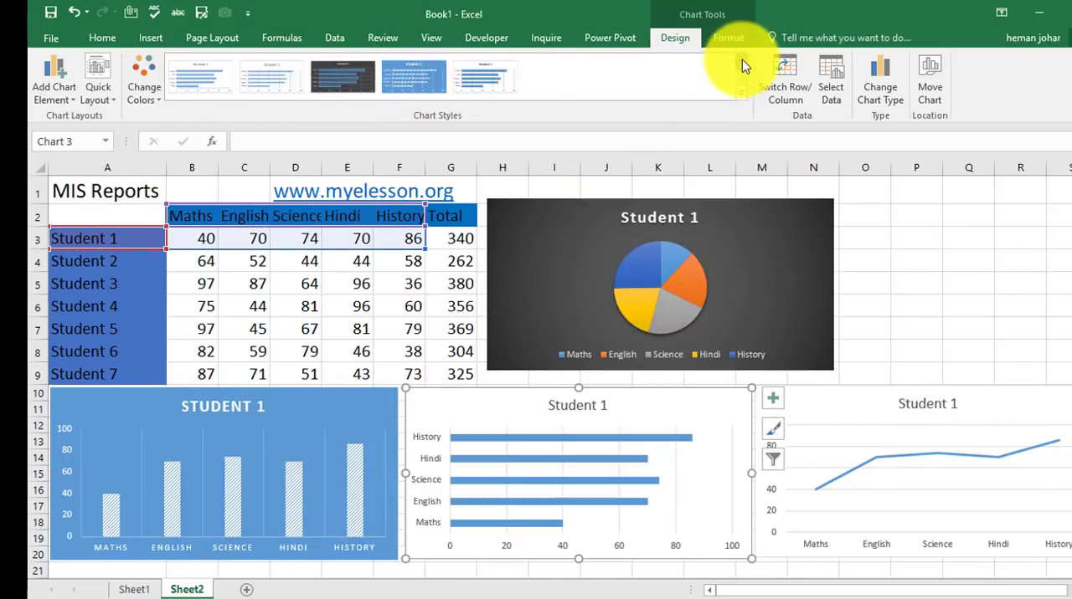
{"action": "left_click", "coordinate": [342, 76]}
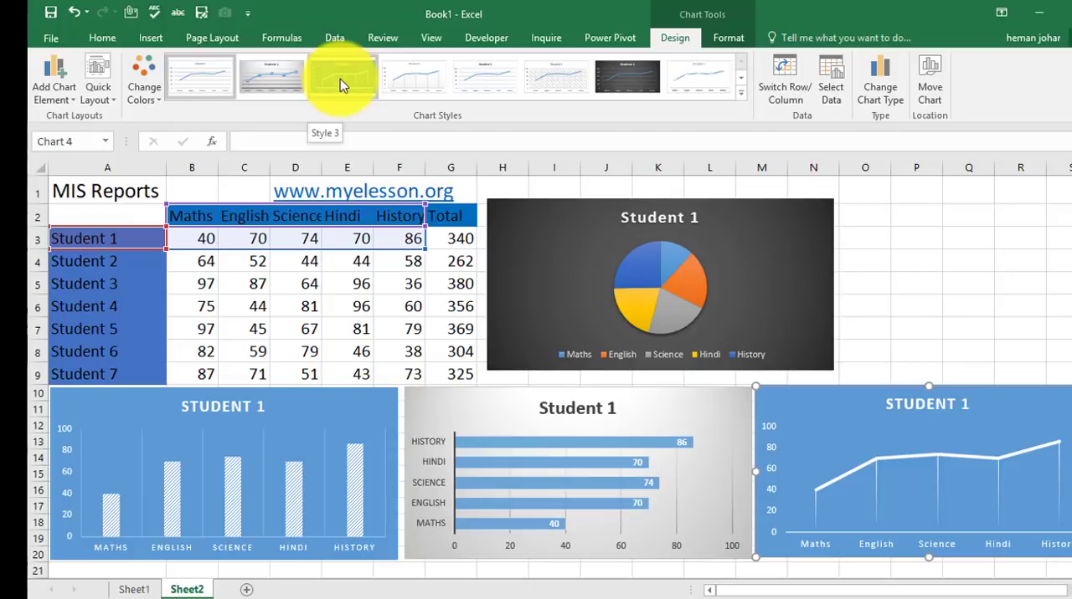
{"action": "left_click", "coordinate": [341, 76]}
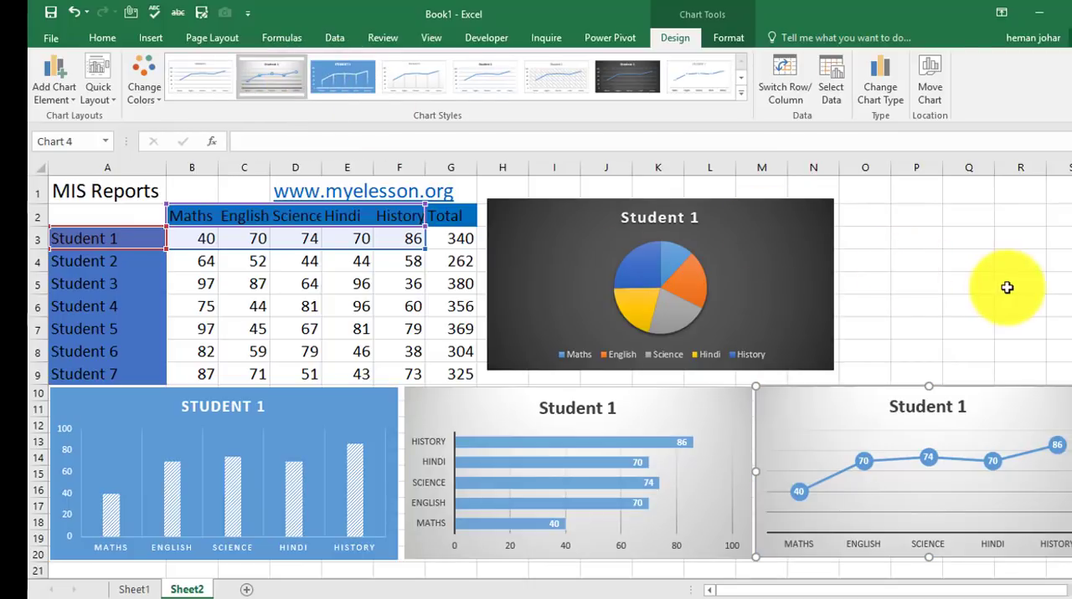
{"action": "mouse_move", "coordinate": [1046, 417]}
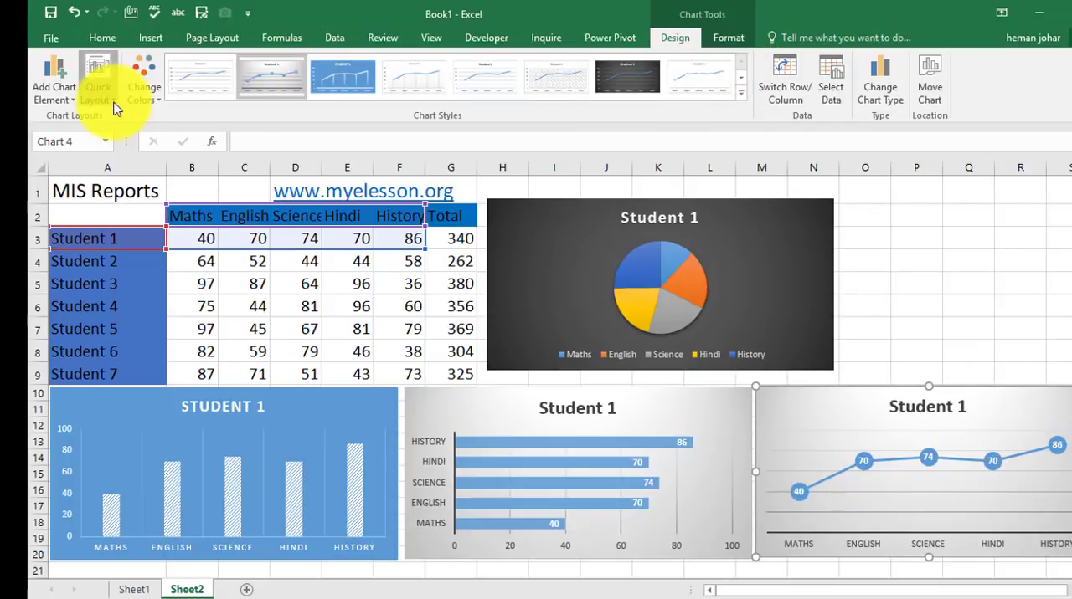
Apply a Quick Layout with a Student 1 legend to the line chart and pick the bar chart
{"action": "left_click", "coordinate": [98, 80]}
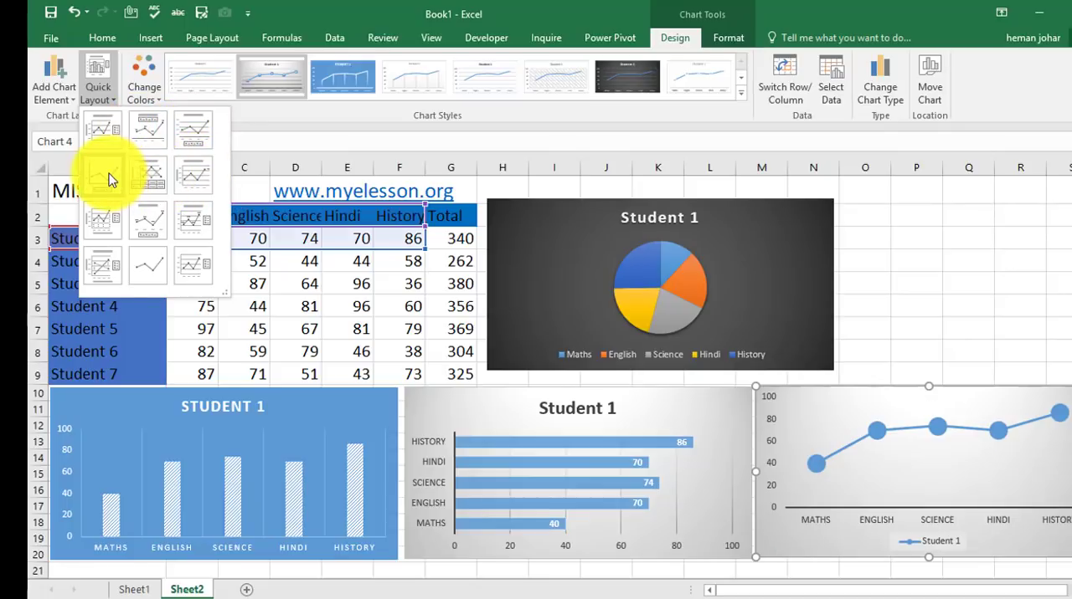
{"action": "left_click", "coordinate": [148, 219]}
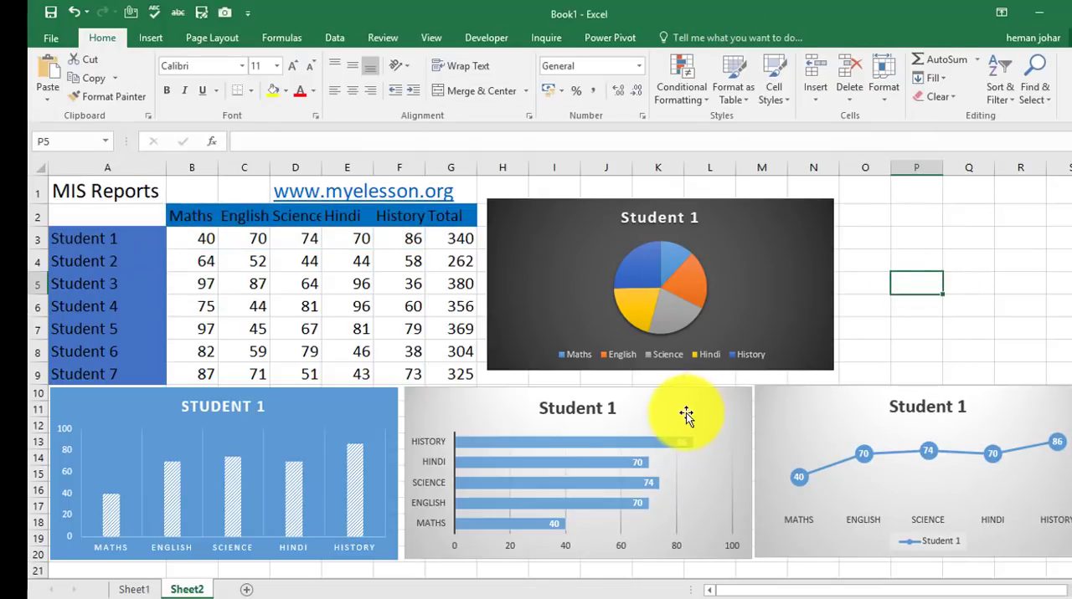
{"action": "left_click", "coordinate": [98, 75]}
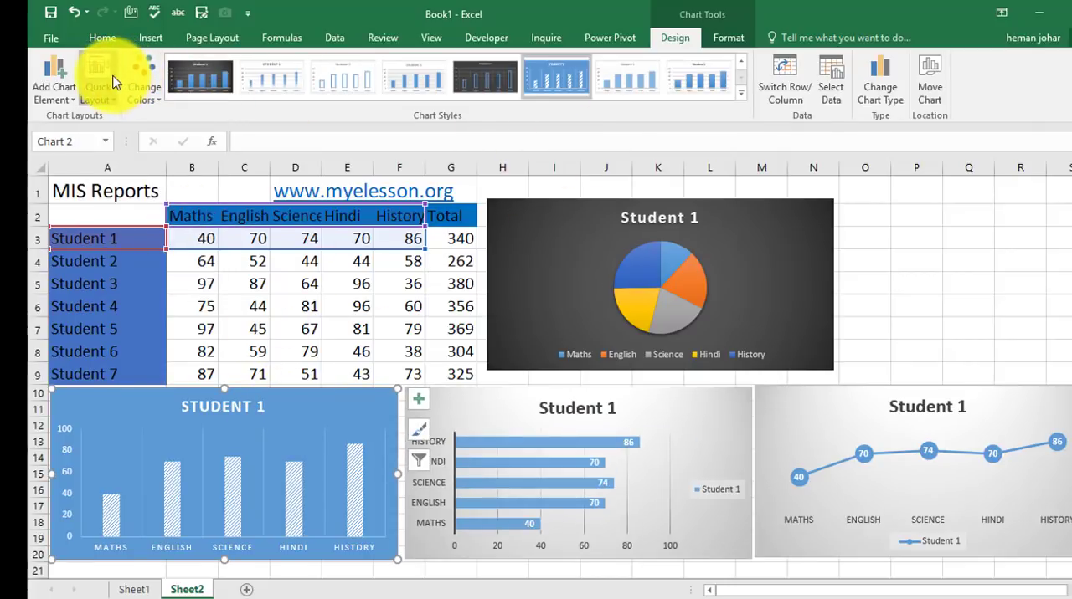
Apply legend and value-label Quick Layouts to the bar and column charts, then deselect
{"action": "left_click", "coordinate": [98, 75]}
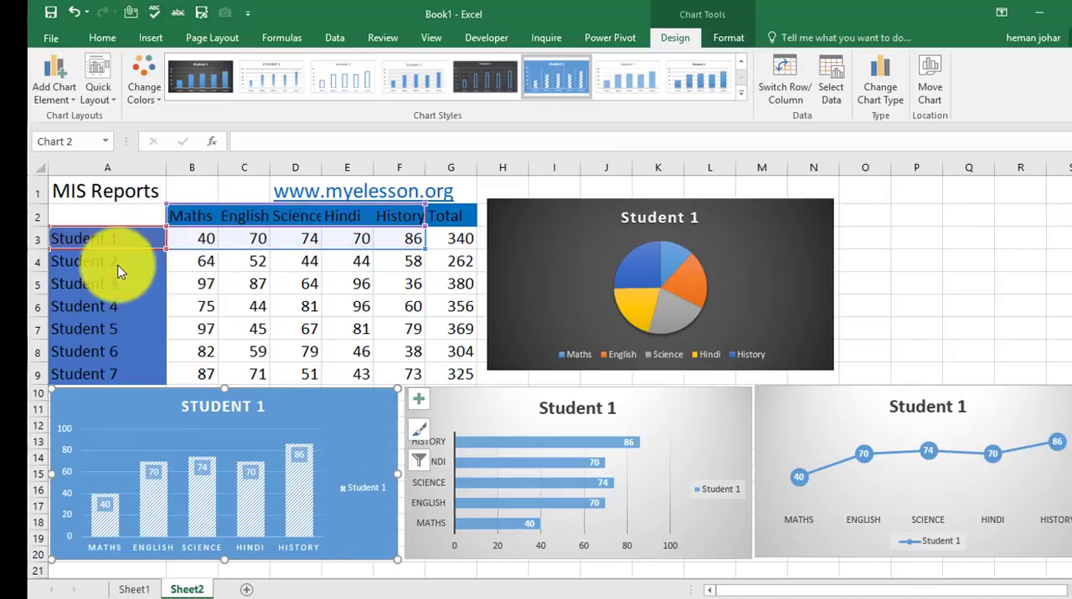
{"action": "left_click", "coordinate": [916, 314]}
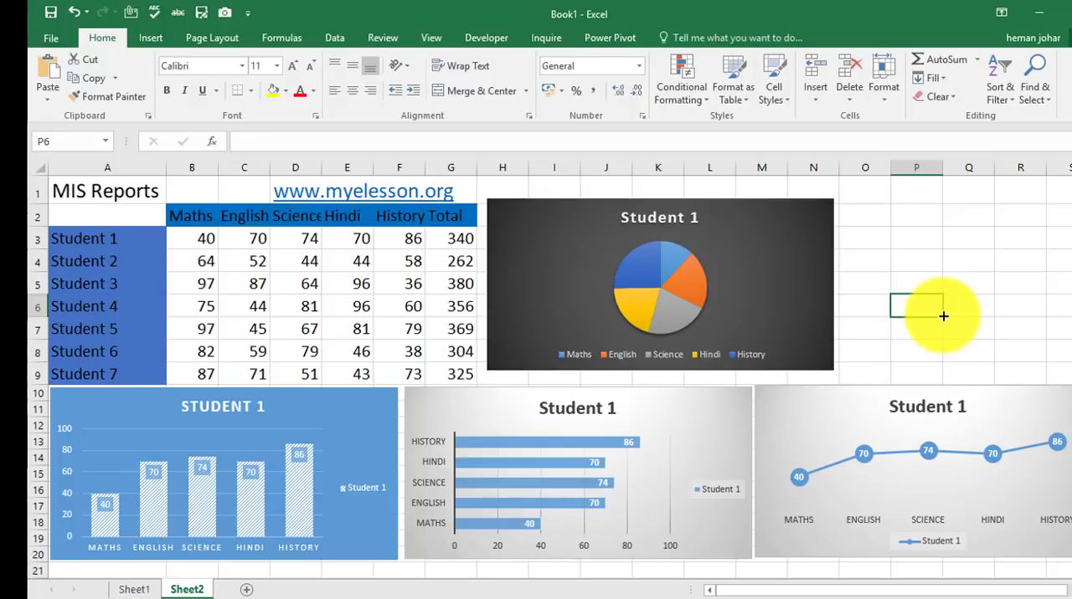
{"action": "mouse_move", "coordinate": [270, 387]}
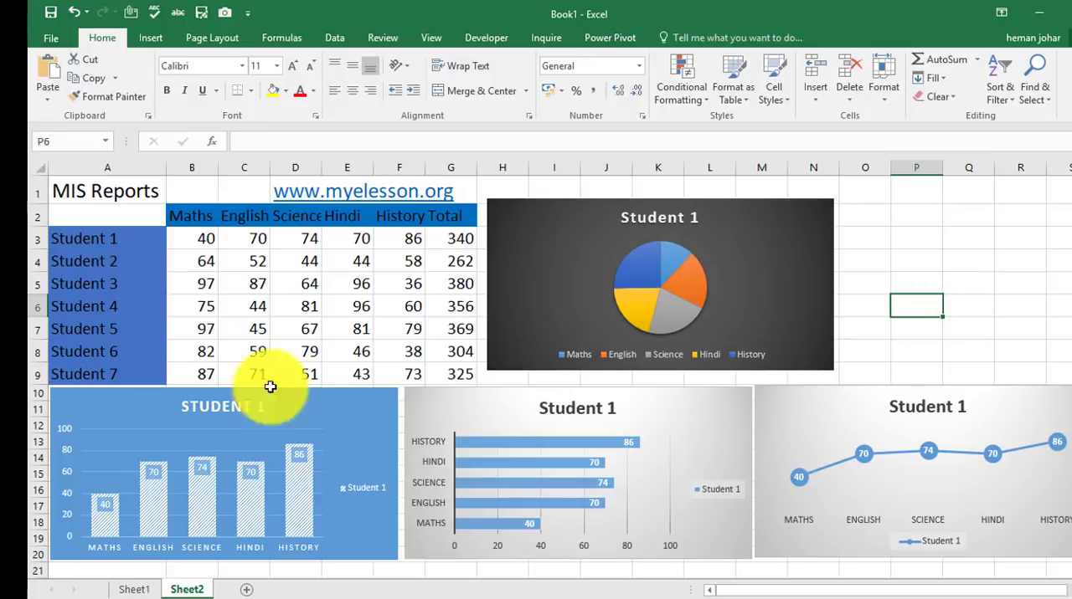
{"action": "mouse_move", "coordinate": [913, 318]}
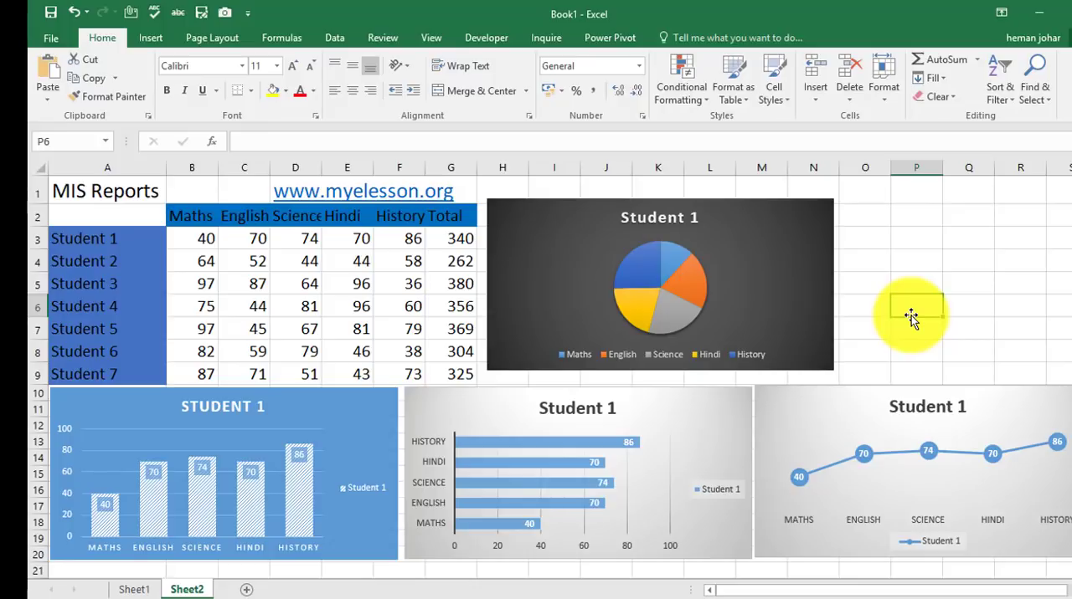
{"action": "mouse_move", "coordinate": [374, 207]}
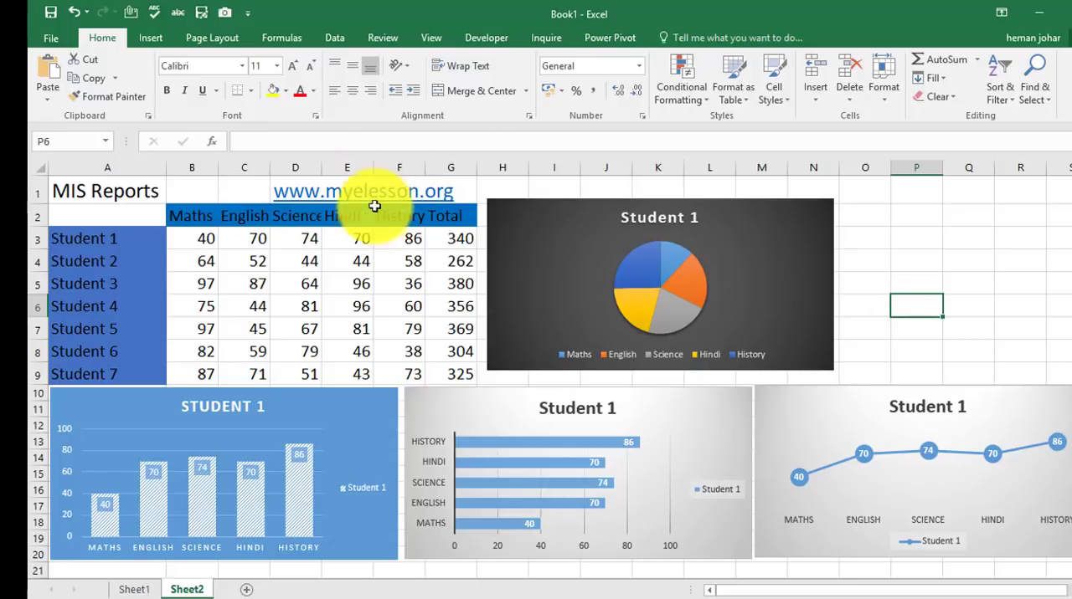
{"action": "left_click", "coordinate": [916, 244]}
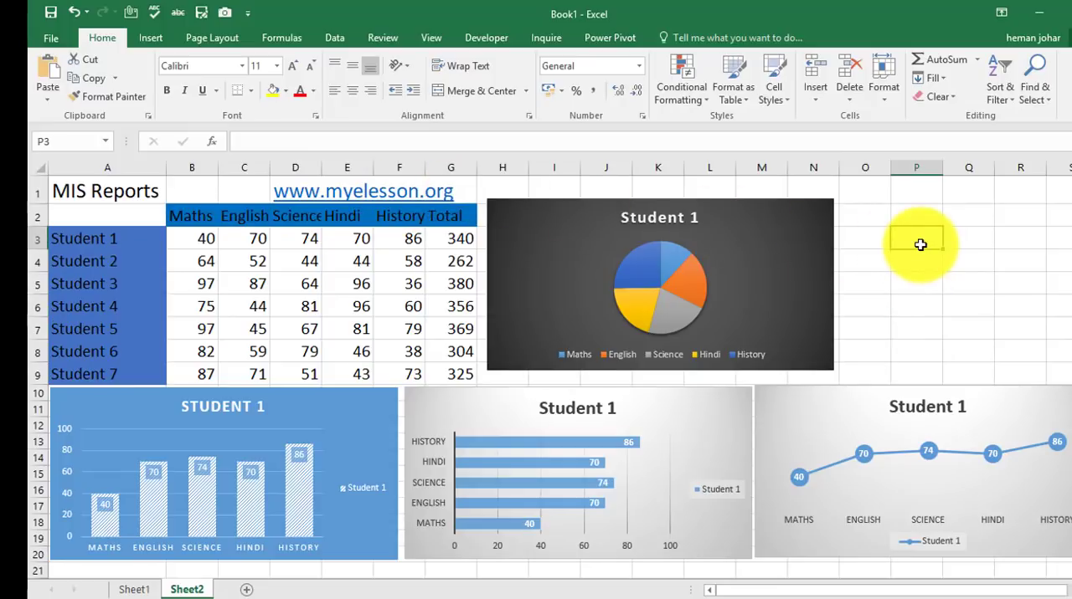